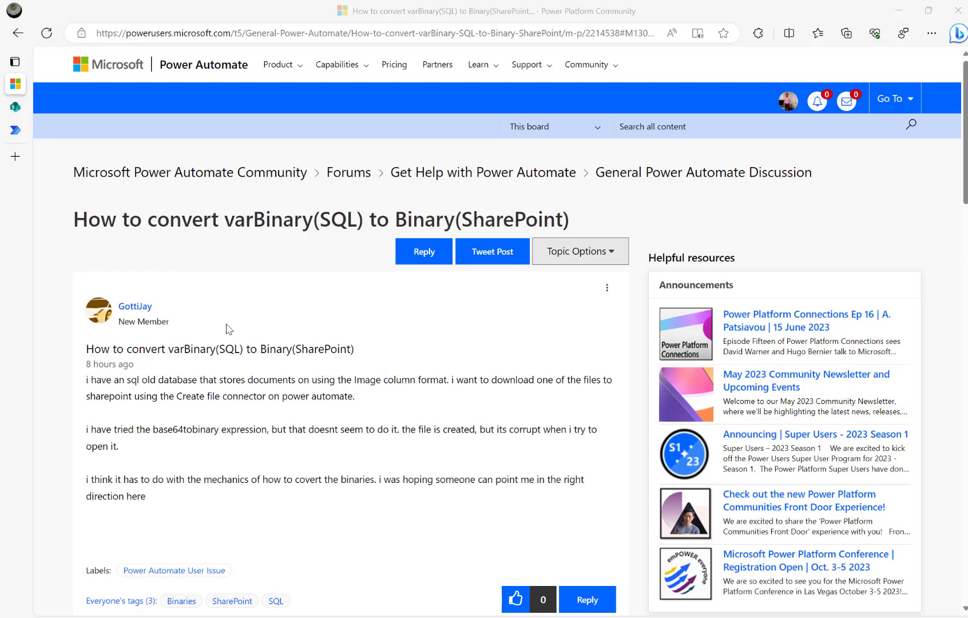
pyautogui.moveTo(190, 206)
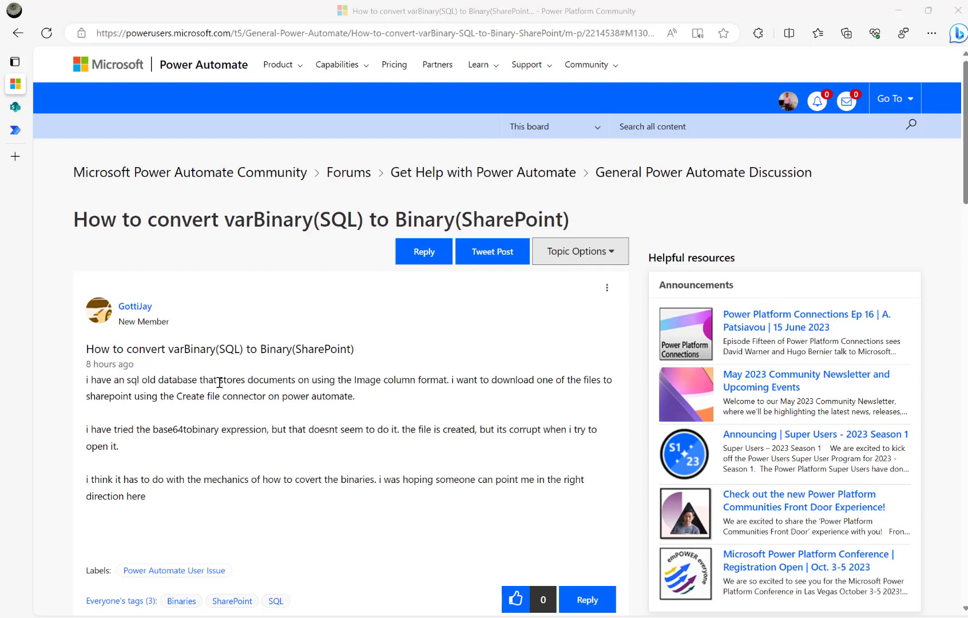
pyautogui.moveTo(159, 380)
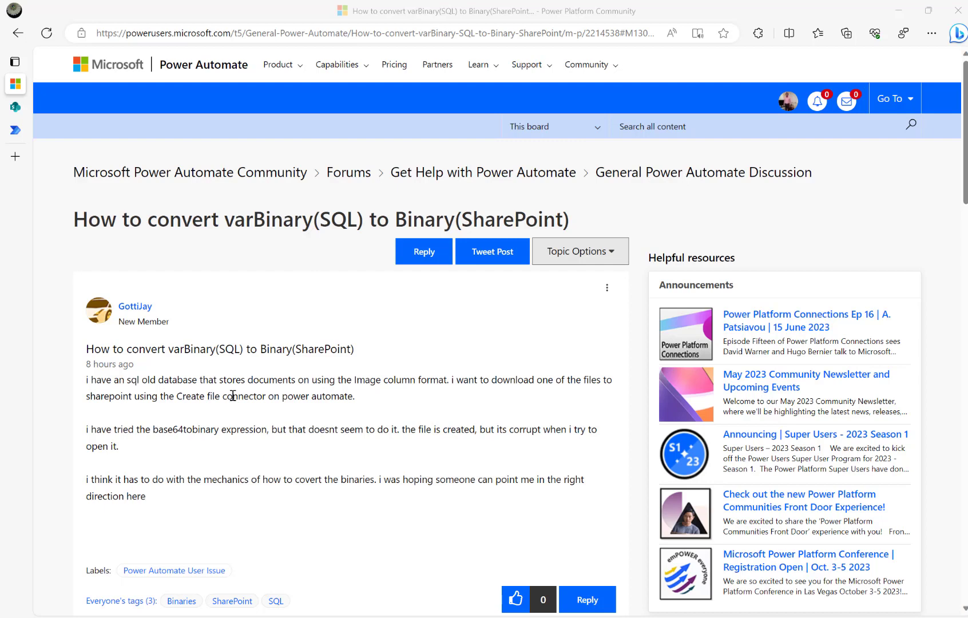
pyautogui.moveTo(378, 466)
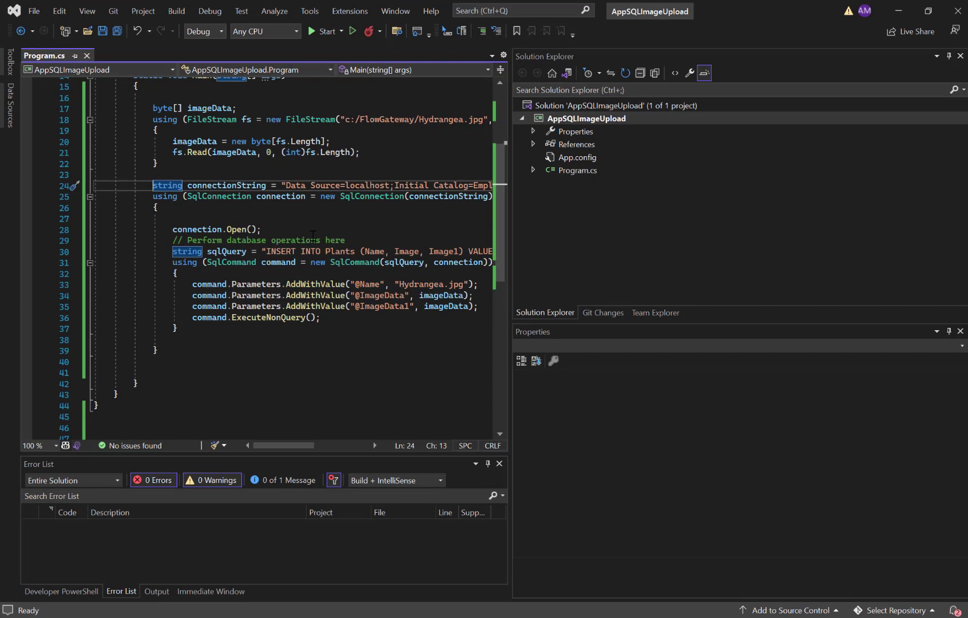
pyautogui.moveTo(314, 239)
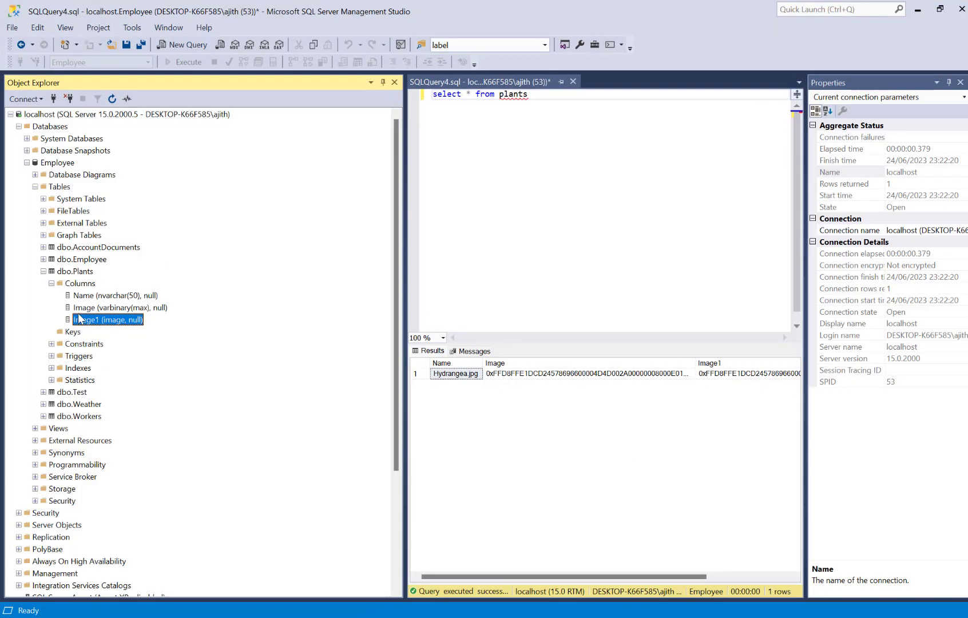
# Inspect dbo.Plants' Name and varbinary Image columns in Object Explorer, then return to the forum.
pyautogui.click(74, 272)
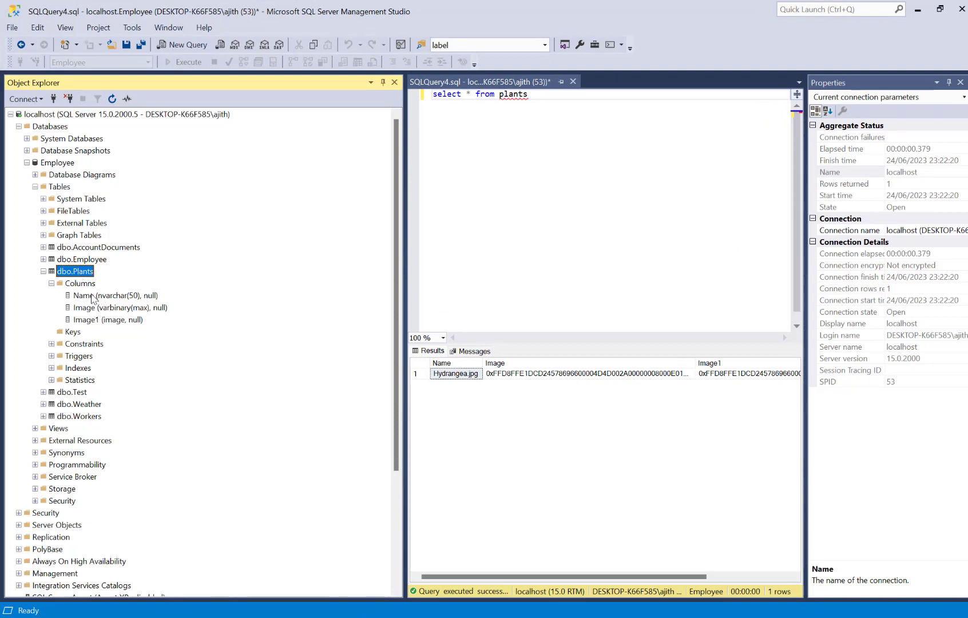
pyautogui.click(114, 295)
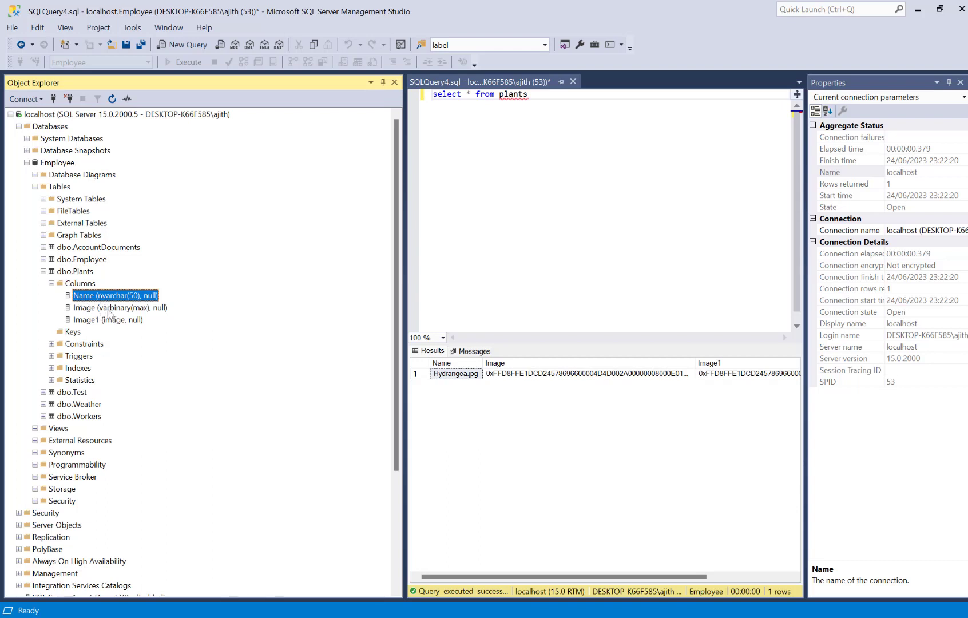
pyautogui.click(120, 307)
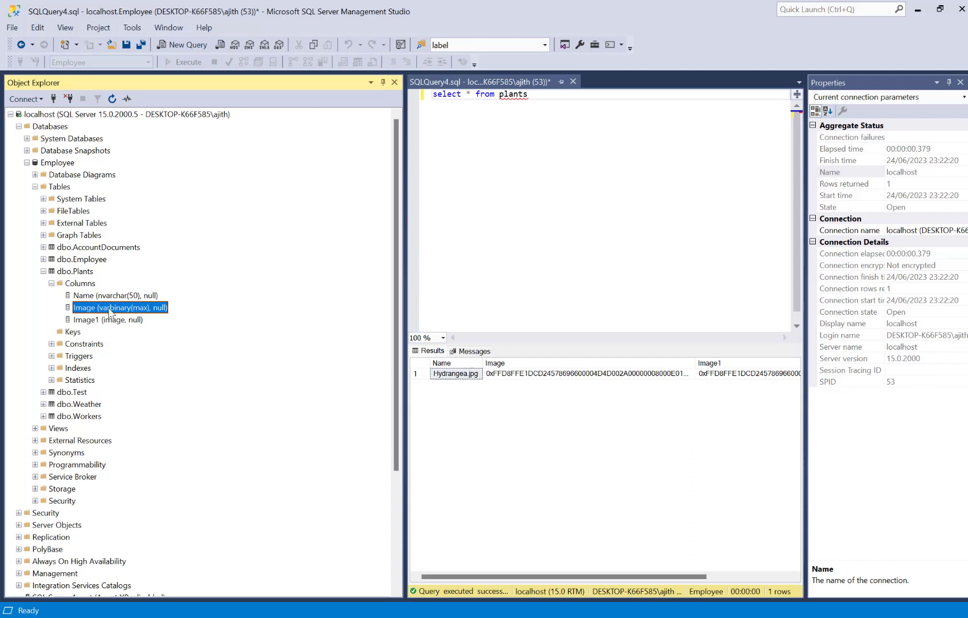
pyautogui.moveTo(91, 329)
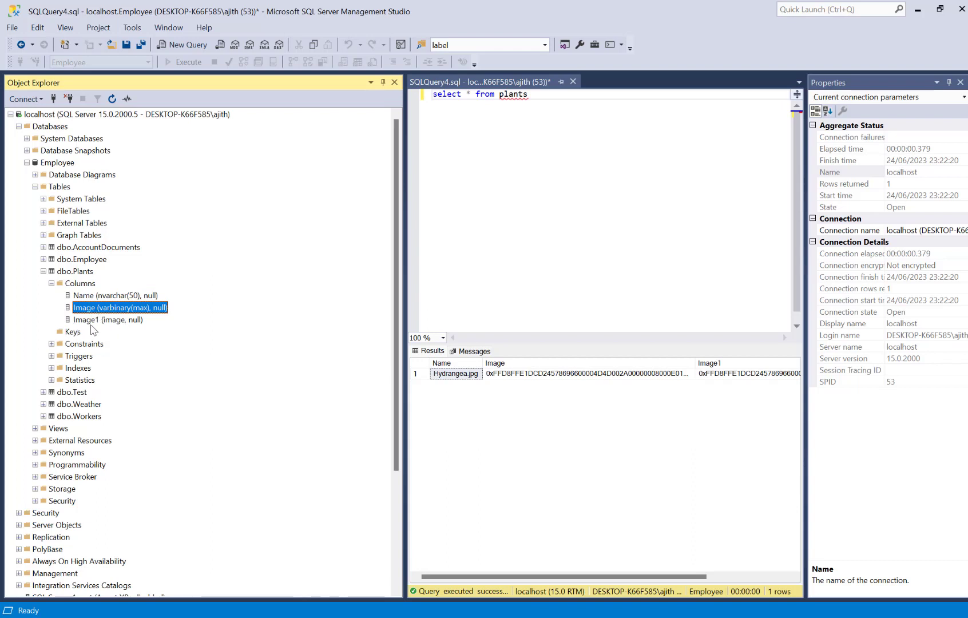
pyautogui.moveTo(118, 323)
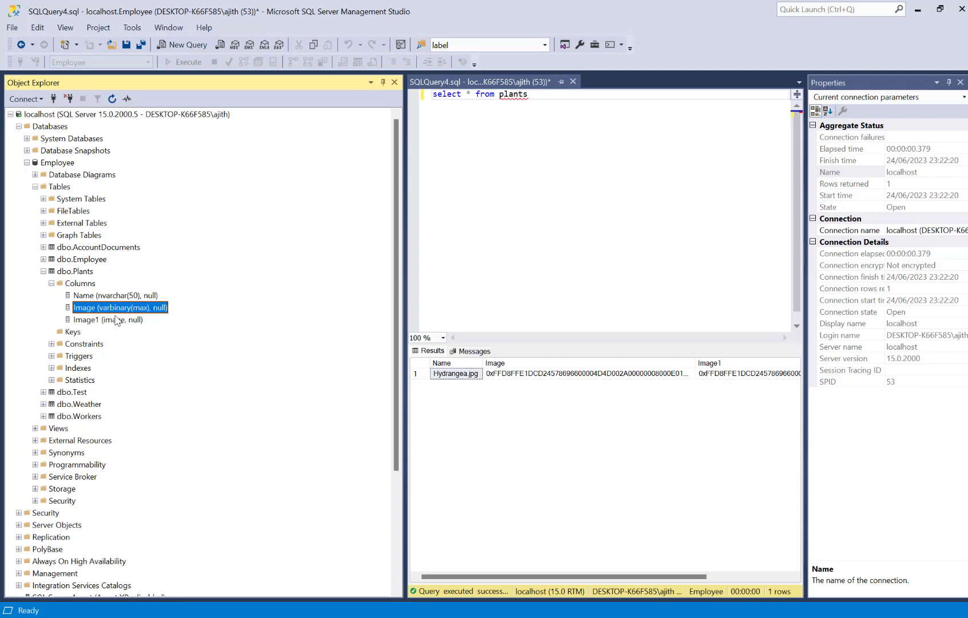
pyautogui.moveTo(95, 315)
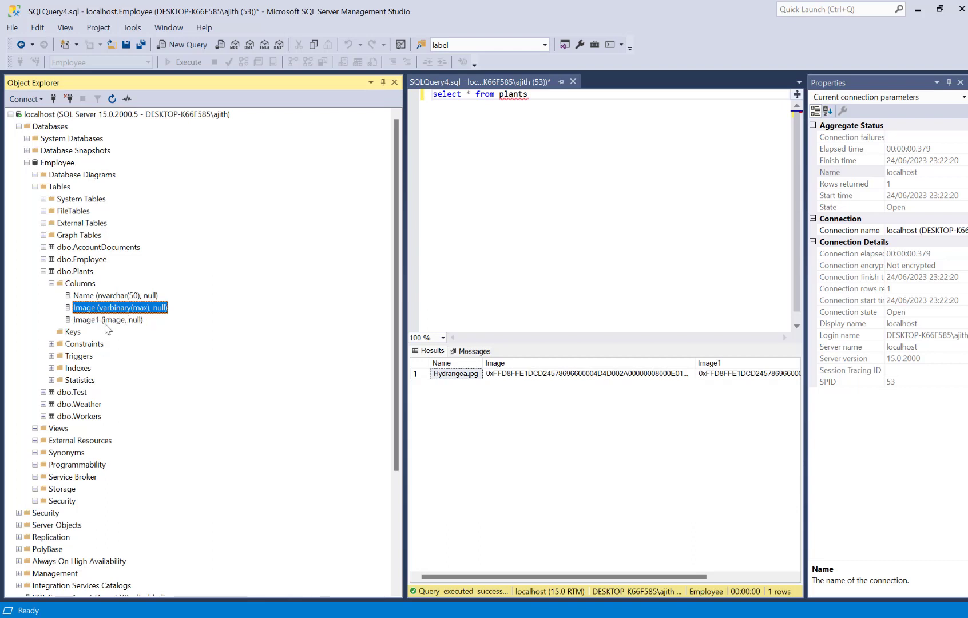
pyautogui.moveTo(141, 316)
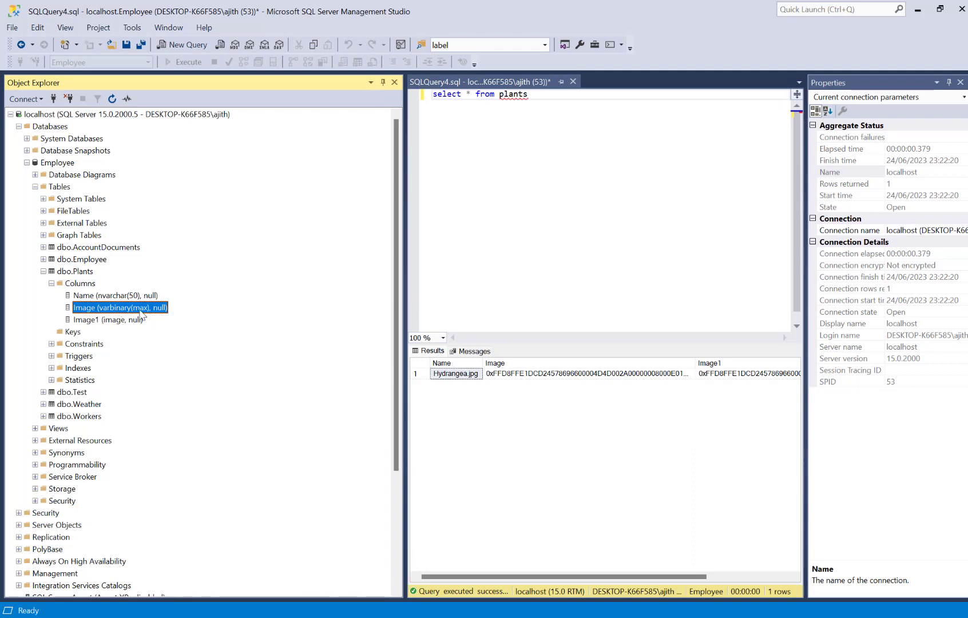
pyautogui.moveTo(103, 327)
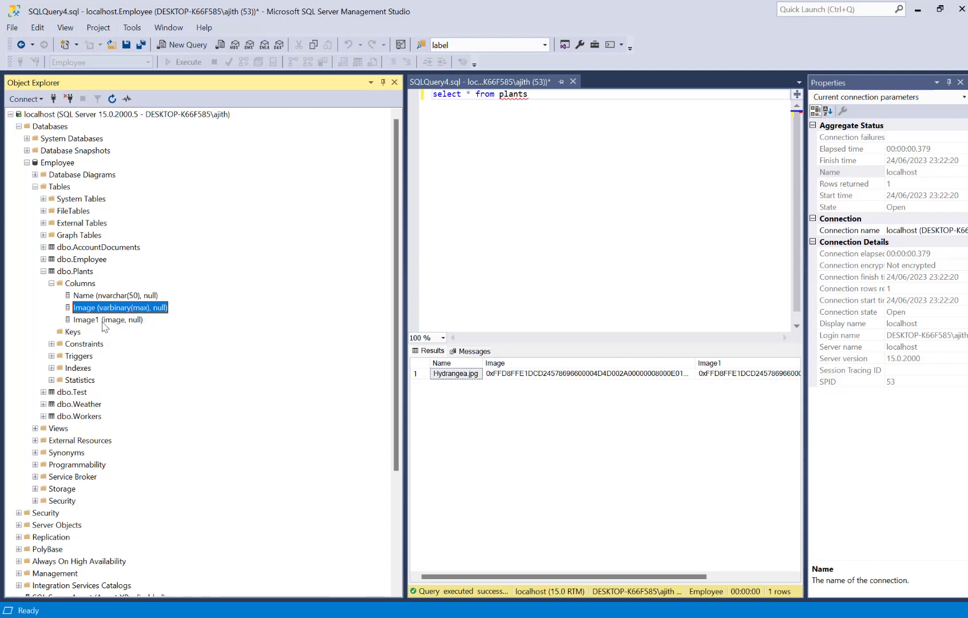
pyautogui.click(108, 319)
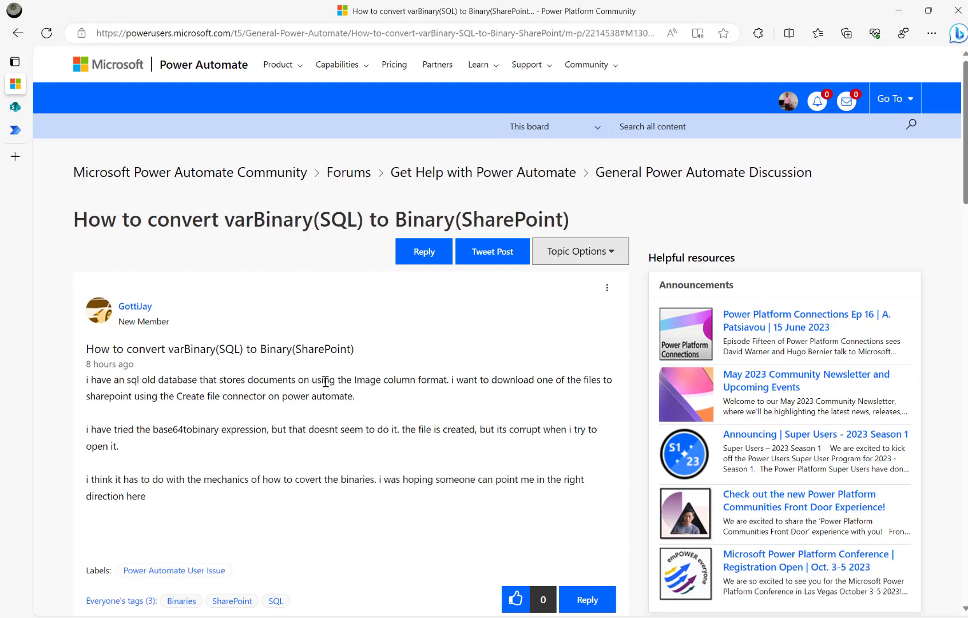
pyautogui.moveTo(322, 379); pyautogui.dragTo(400, 380)
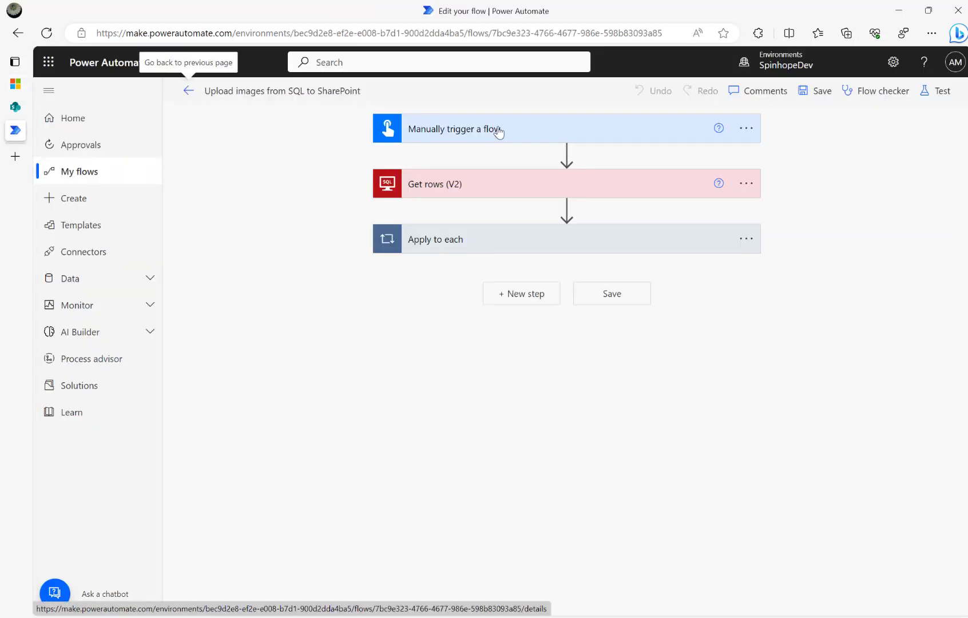
# Expand the manual trigger, Get rows (V2) for Plants, and Apply to each cards.
pyautogui.click(455, 128)
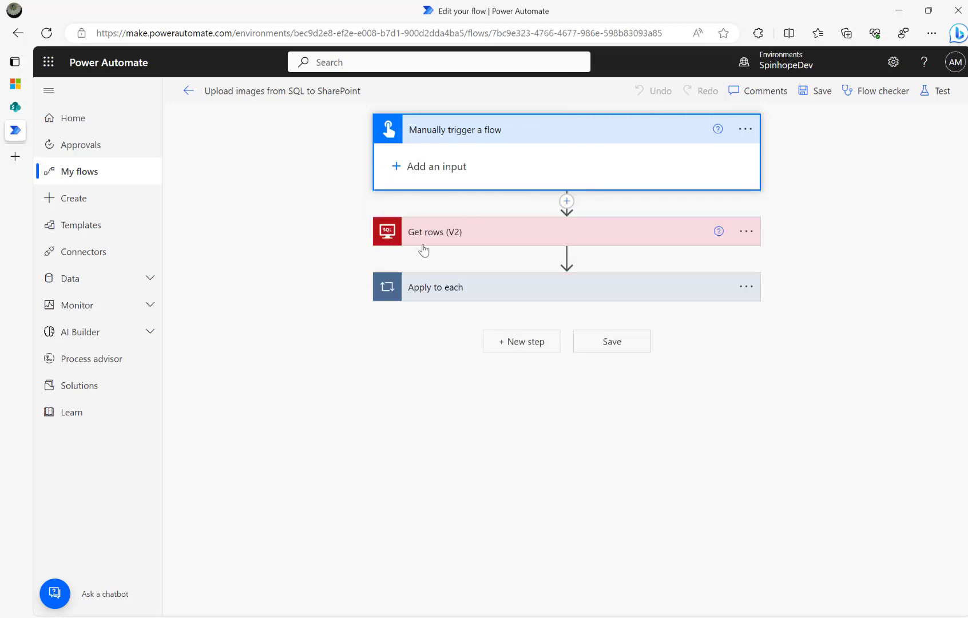
pyautogui.click(435, 231)
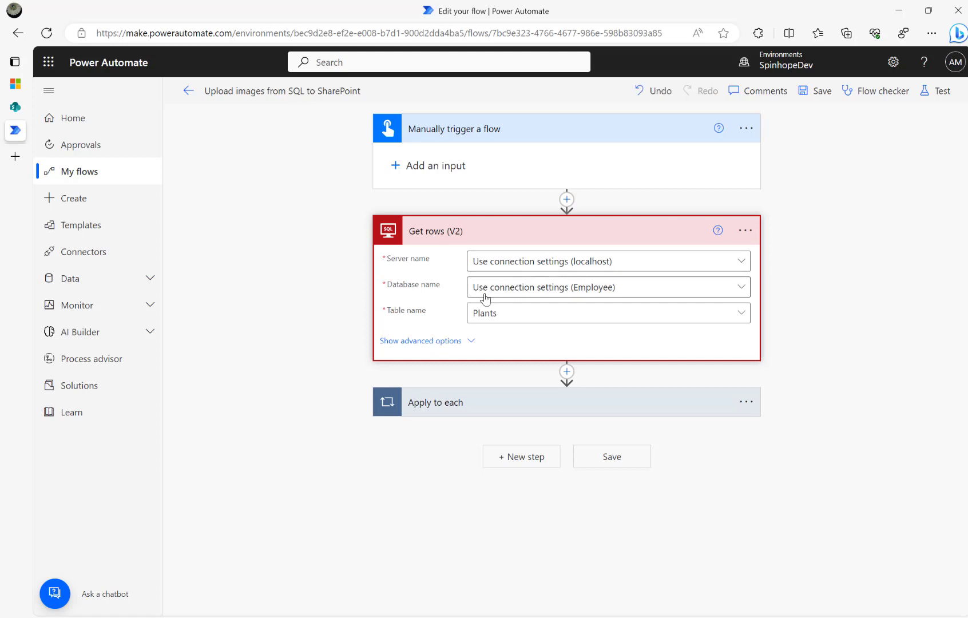
pyautogui.moveTo(530, 208)
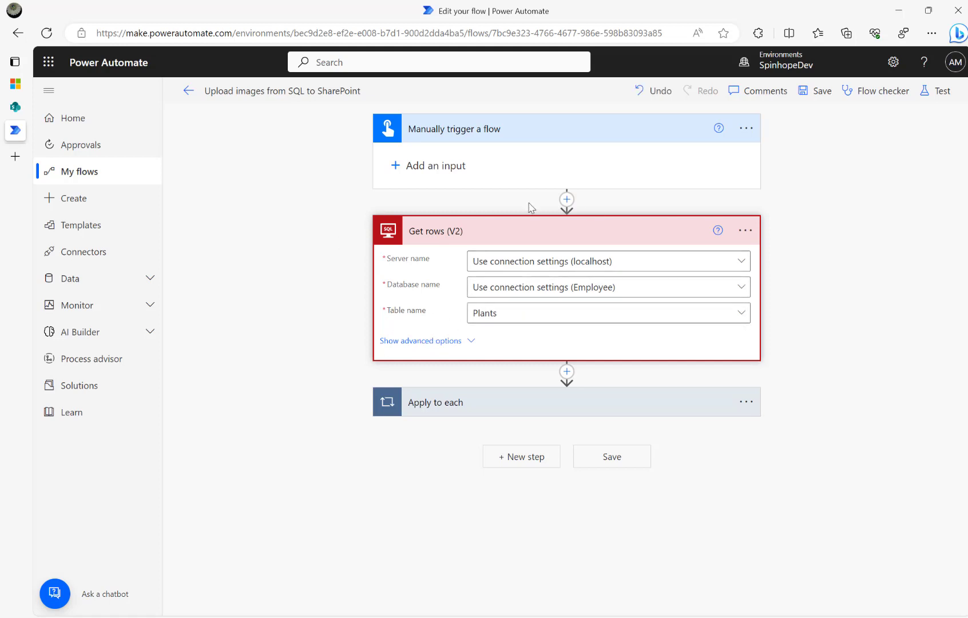
pyautogui.moveTo(462, 407)
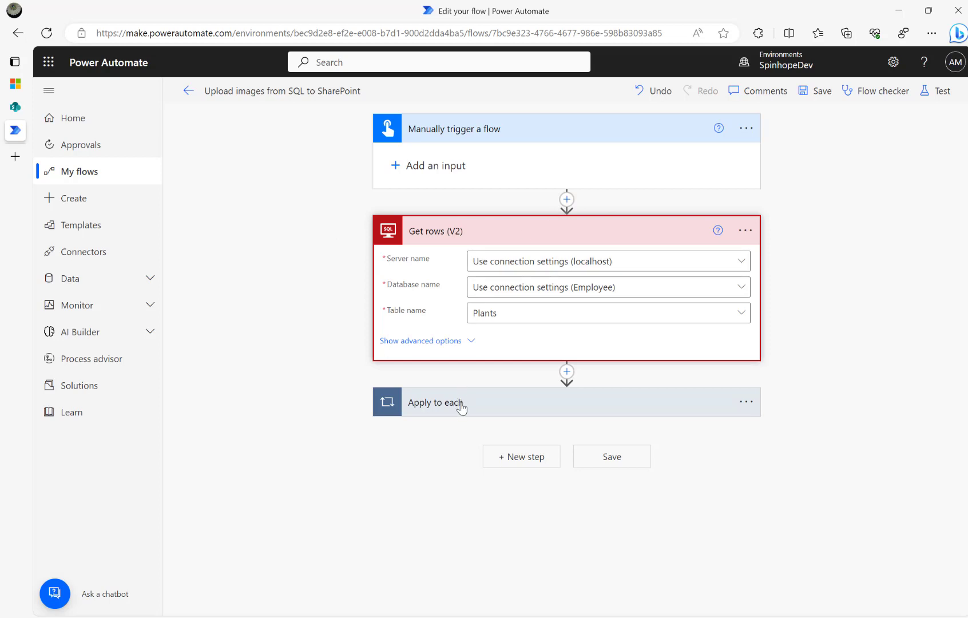
pyautogui.click(436, 402)
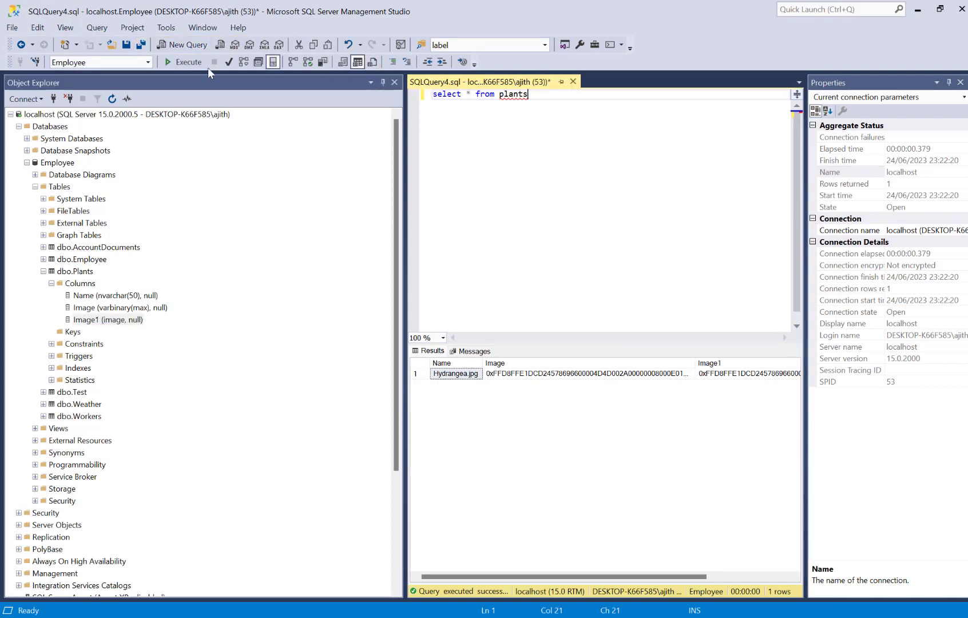
# Run 'select * from plants' and select the Hydrangea.jpg row's binary Image cell.
pyautogui.click(182, 62)
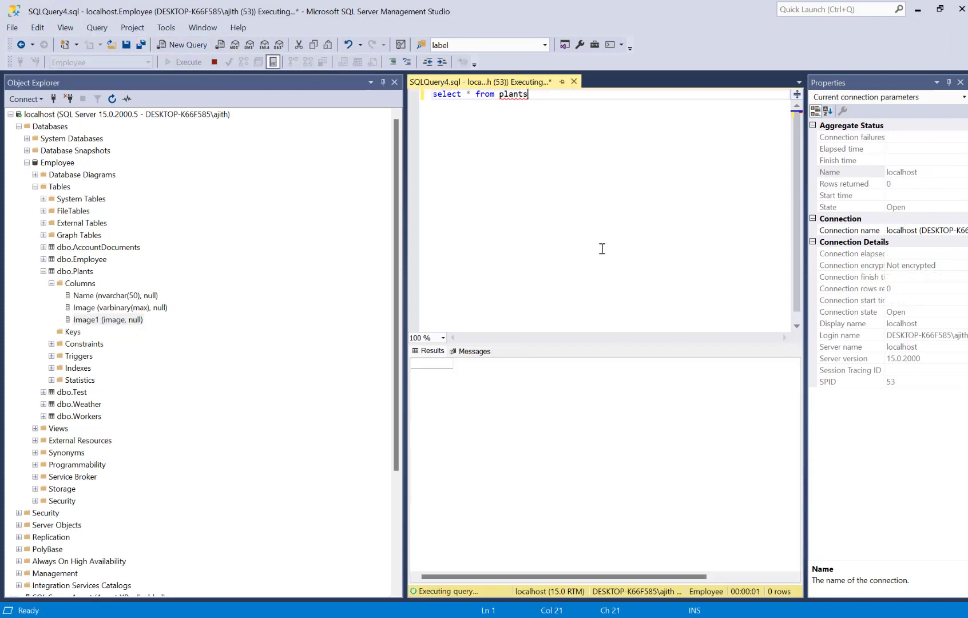
pyautogui.click(188, 62)
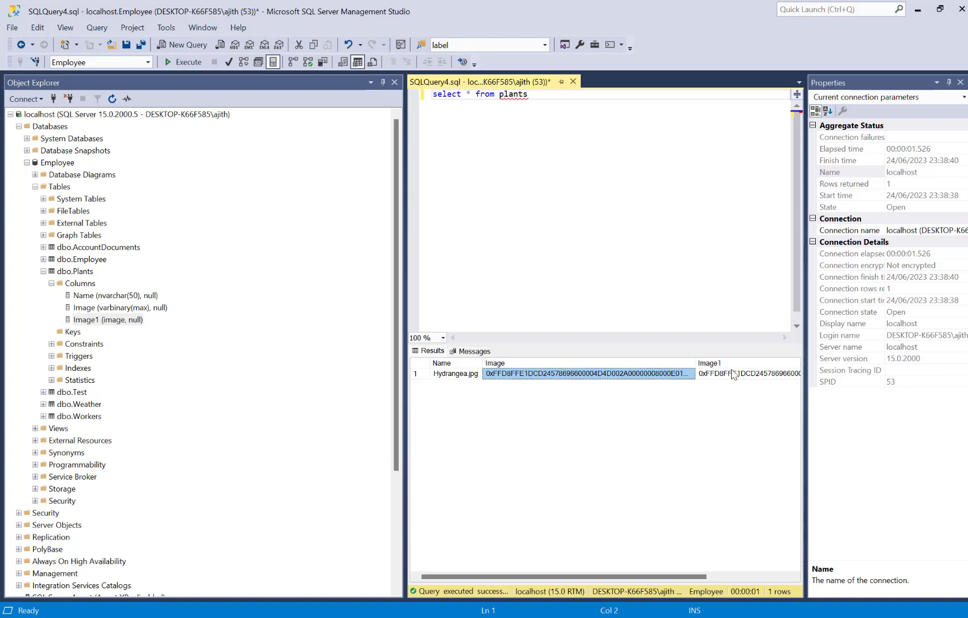
pyautogui.click(747, 374)
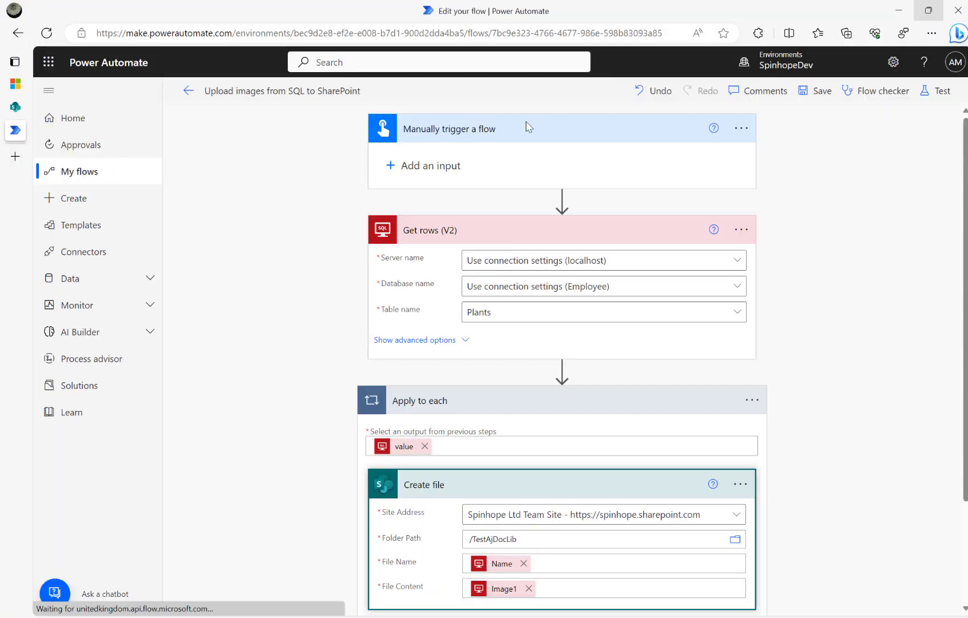
# Add a SharePoint Create file action, found by searching 'crea', inside Apply to each.
pyautogui.scroll(-3)
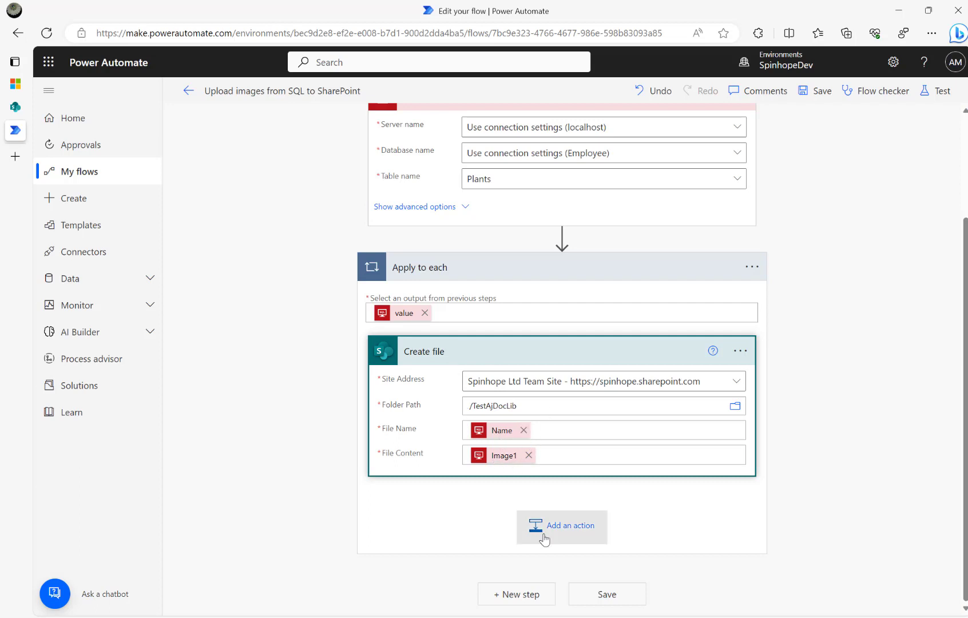
pyautogui.click(561, 526)
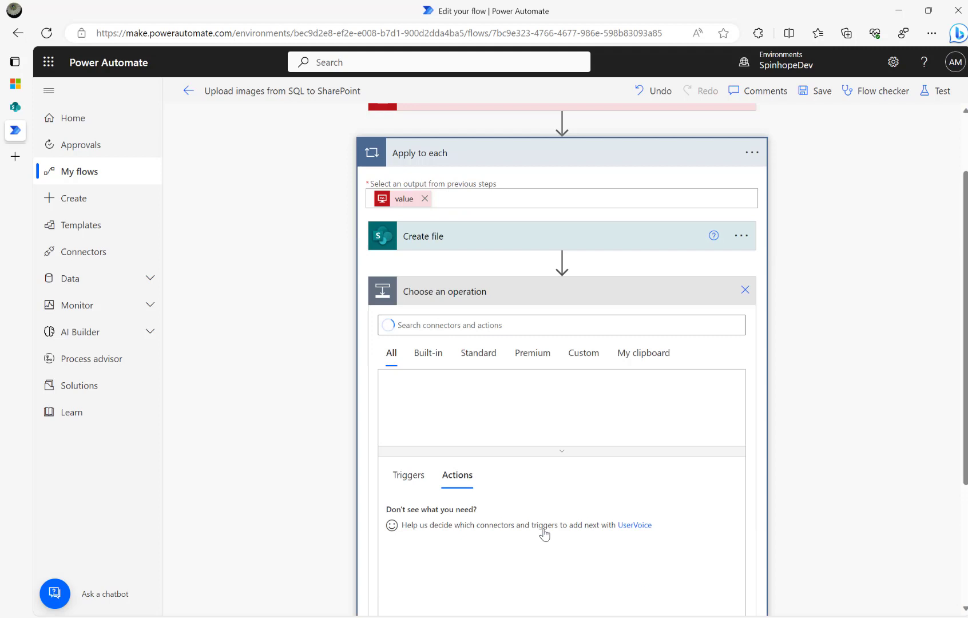
pyautogui.write('crea')
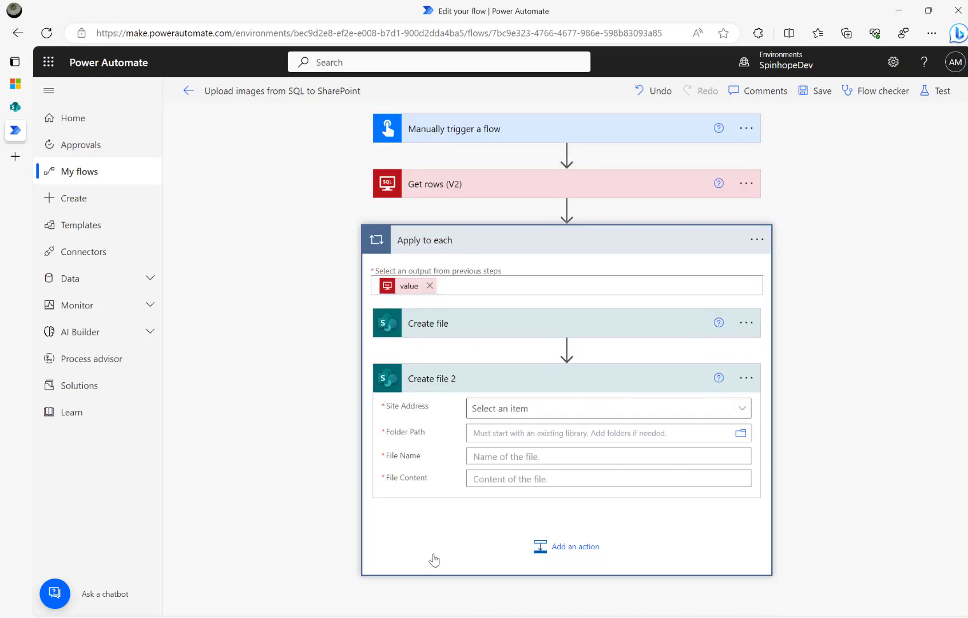
# Set Create file 2 to Spinhope Ltd Team Site, folder /TestAjDocLib, file name TestImage.jpg.
pyautogui.click(601, 408)
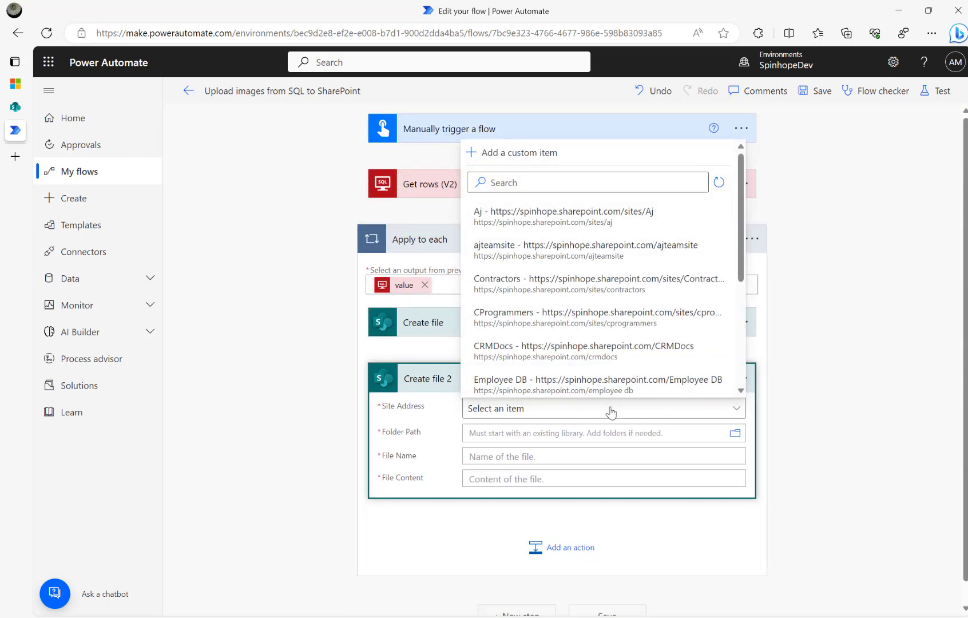
pyautogui.scroll(-3)
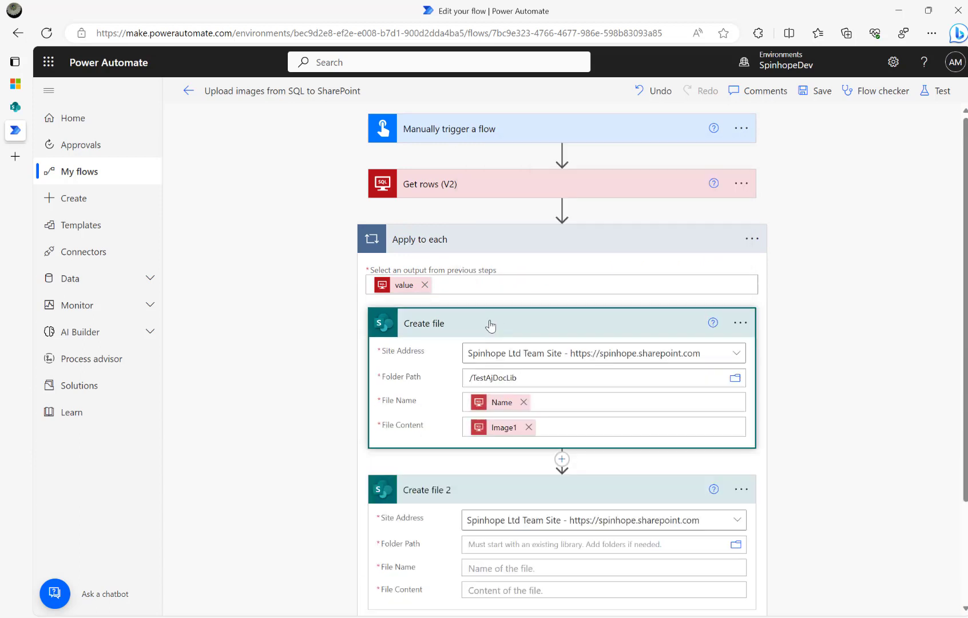
pyautogui.scroll(-3)
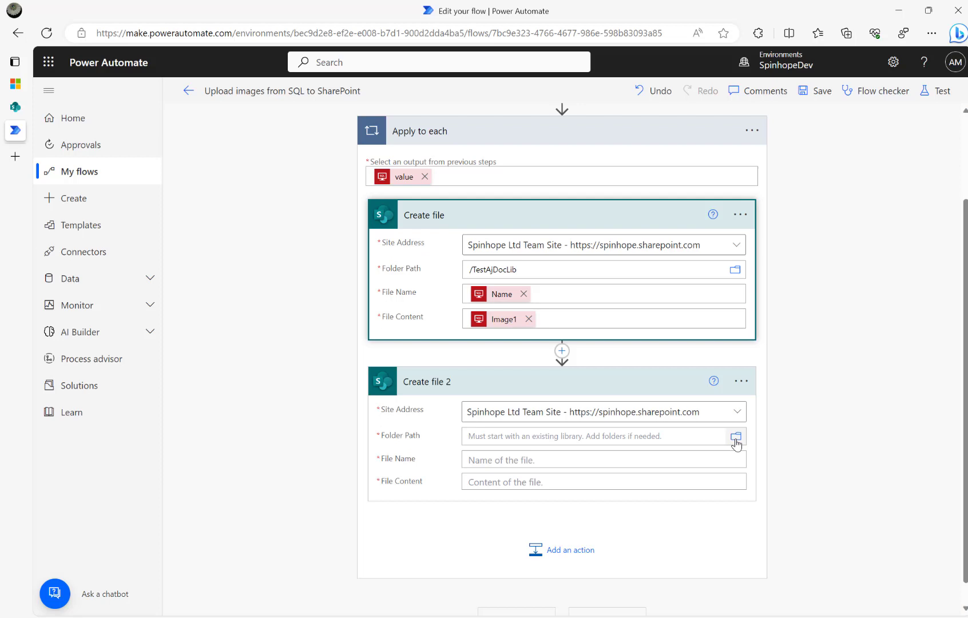
pyautogui.click(734, 436)
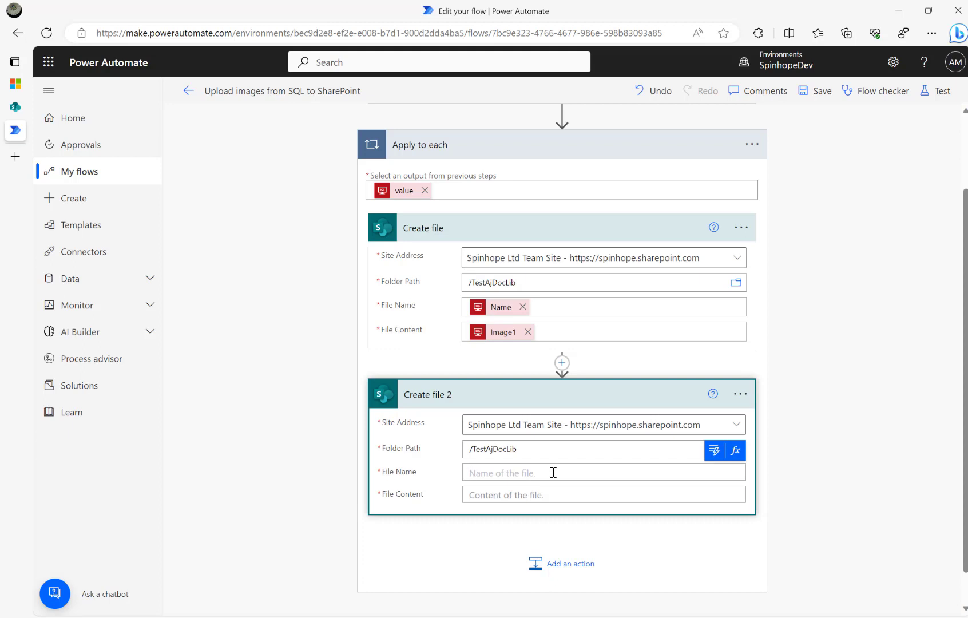
pyautogui.write('TestImage')
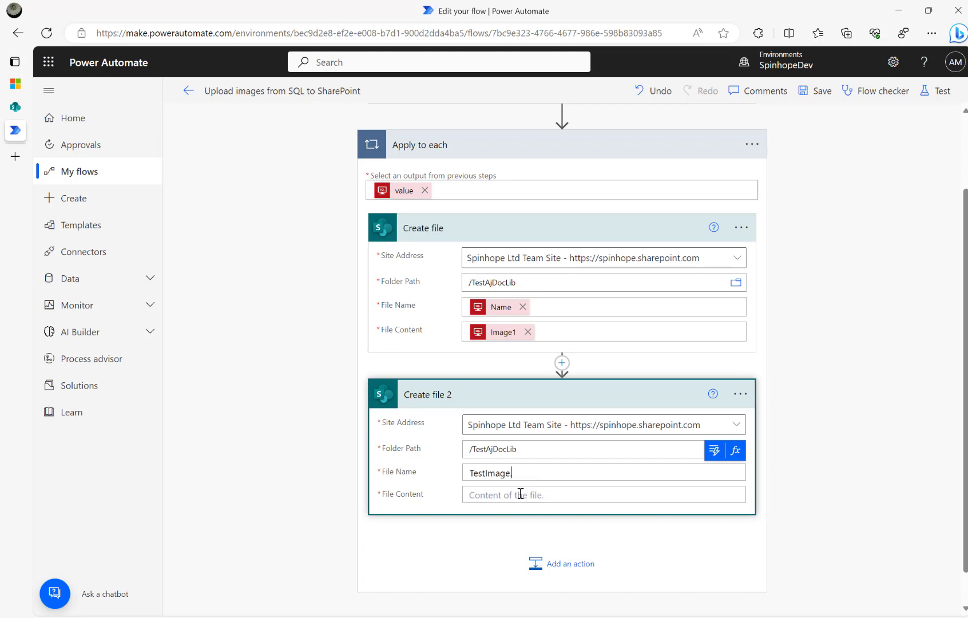
pyautogui.write('.jo')
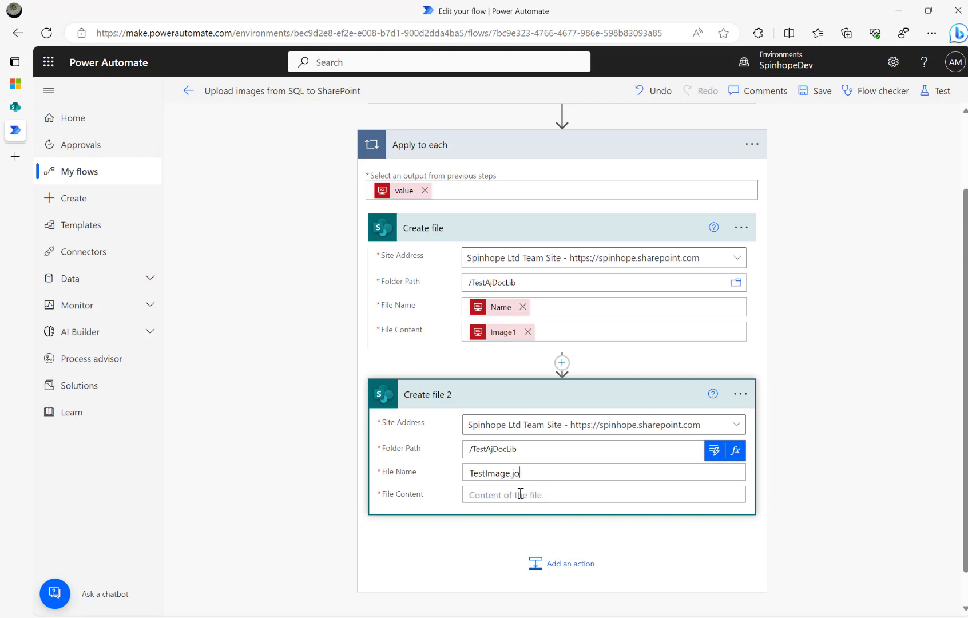
pyautogui.write('pg')
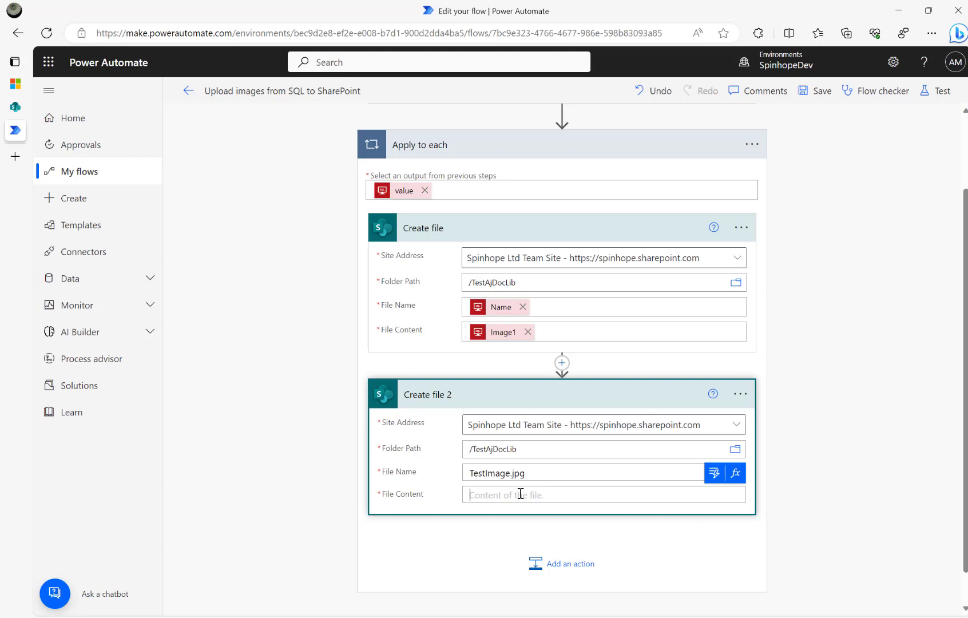
pyautogui.moveTo(713, 472)
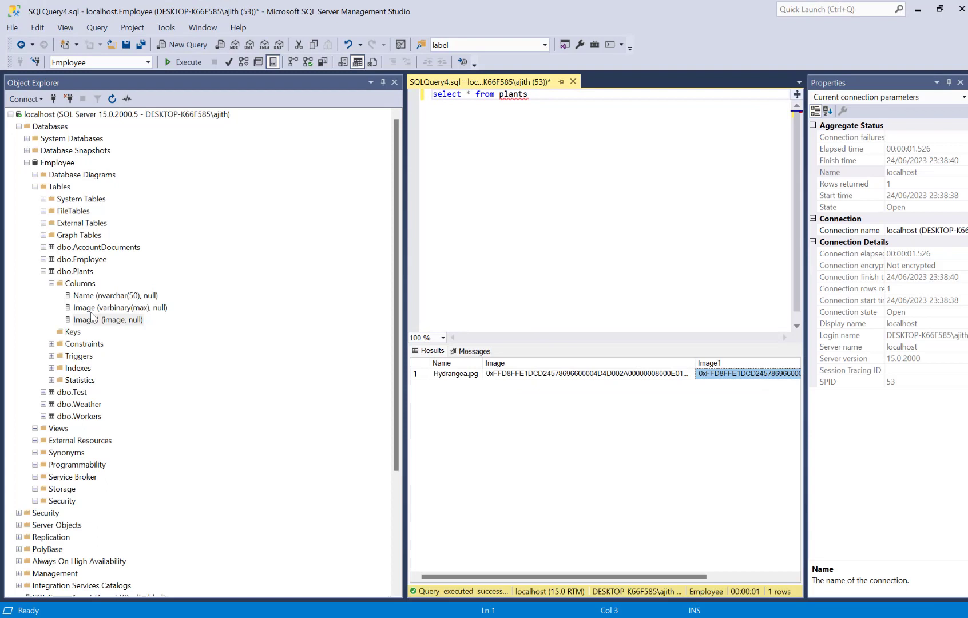
# Check the Plants Image column's varbinary(max) type, then switch back to the flow.
pyautogui.click(119, 307)
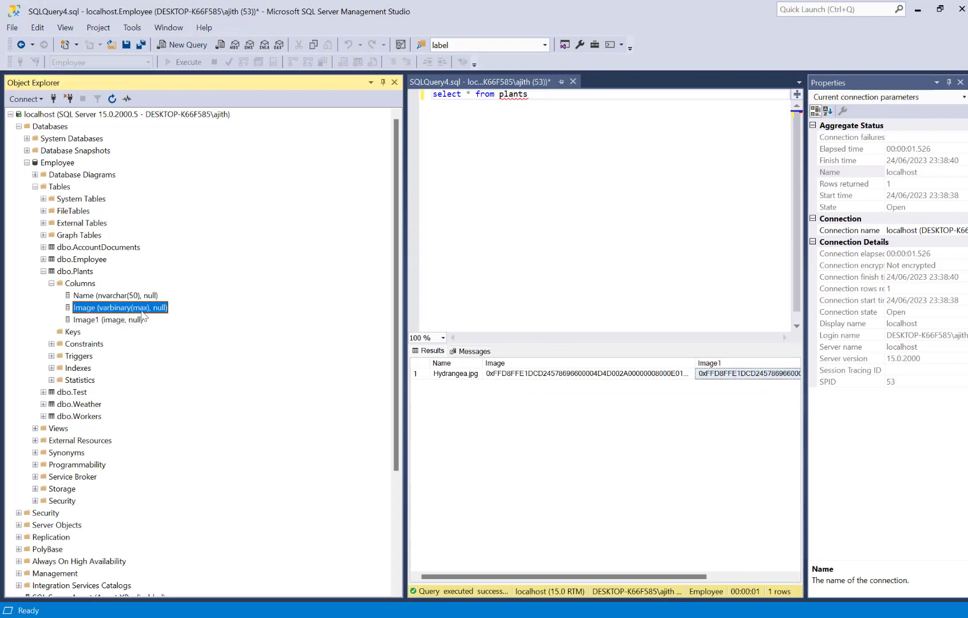
pyautogui.click(109, 319)
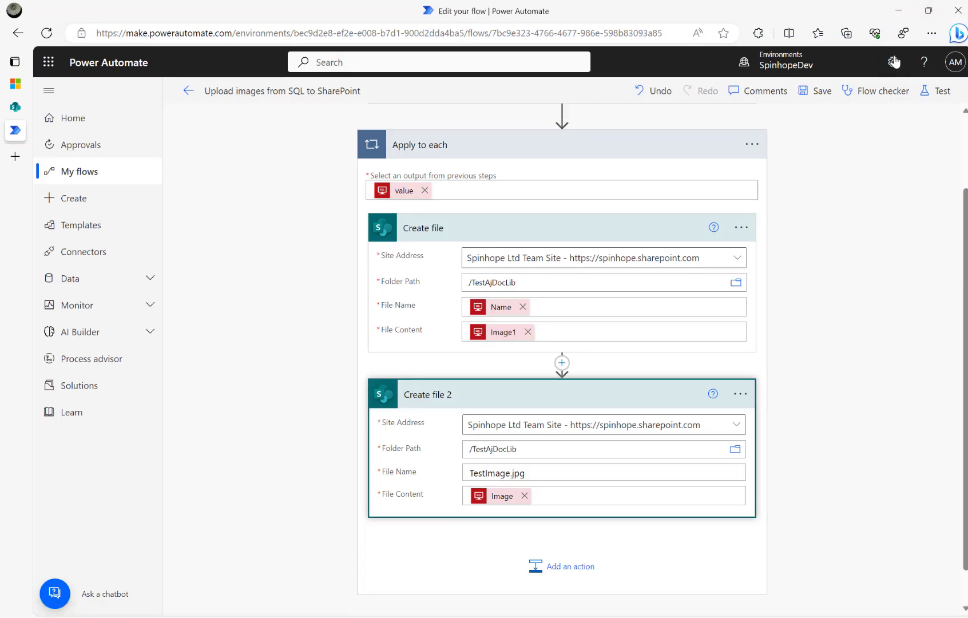
# Save and run a manual test of the flow, then dismiss the confirmation.
pyautogui.click(937, 91)
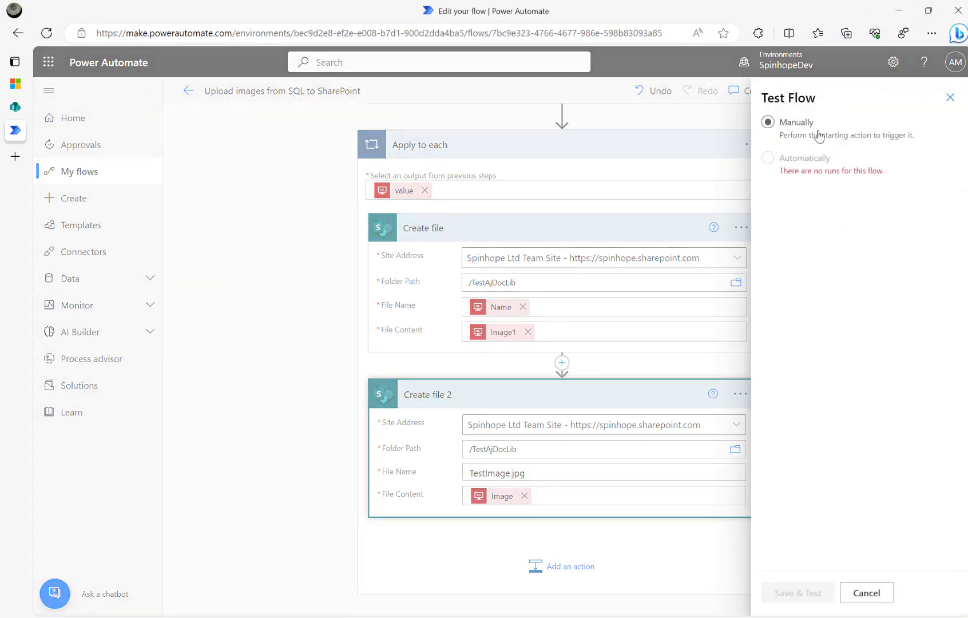
pyautogui.click(795, 592)
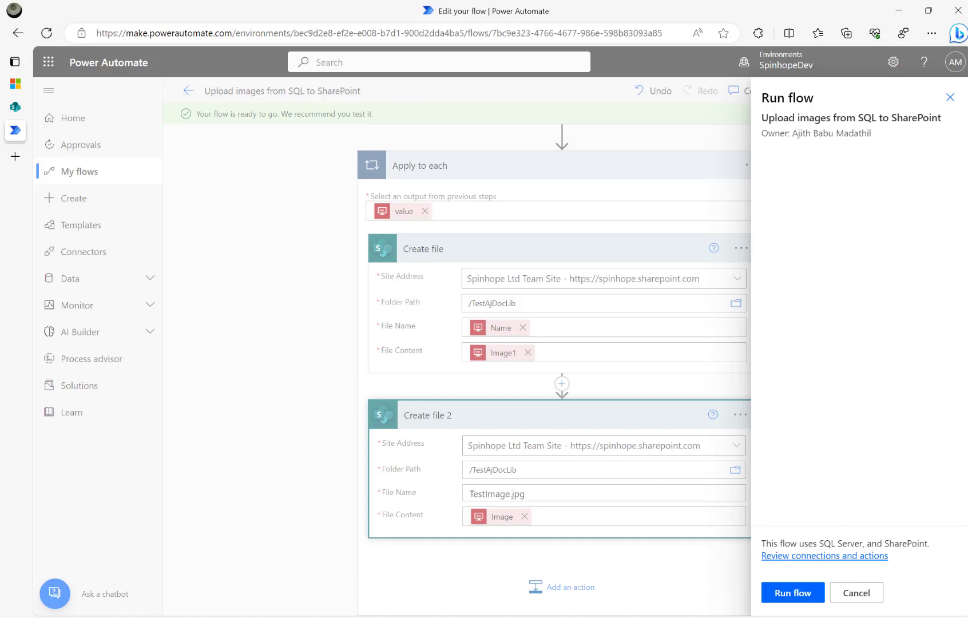
pyautogui.click(792, 594)
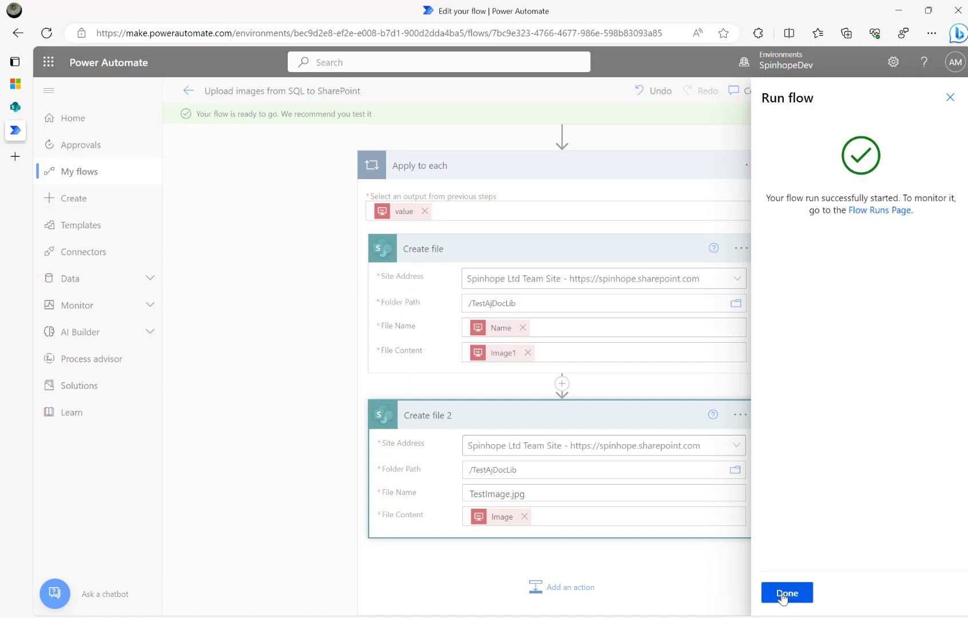
pyautogui.click(786, 591)
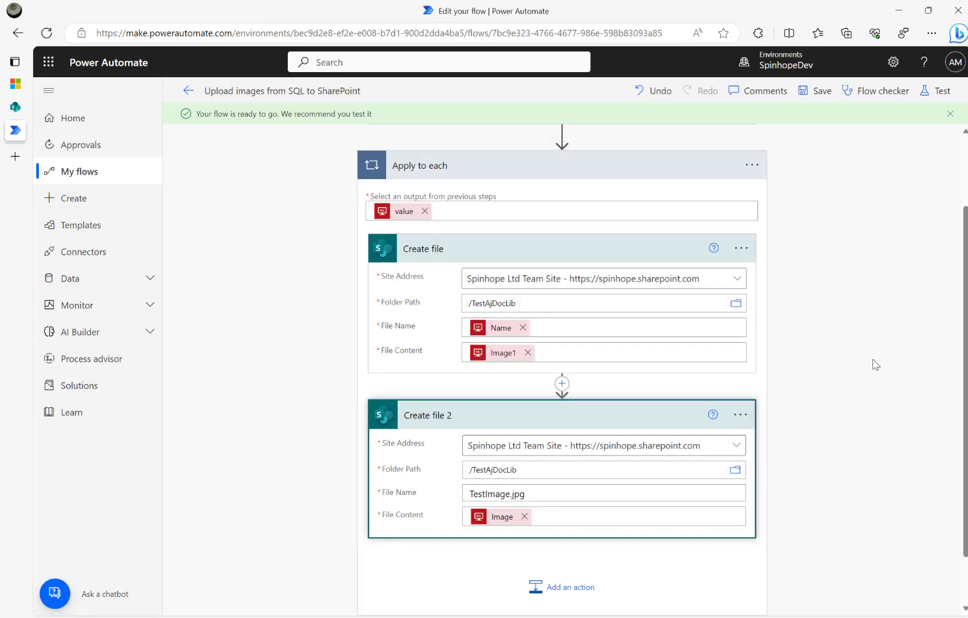
# Open the latest run and expand the loop to see Hydrangea.jpg created.
pyautogui.click(940, 91)
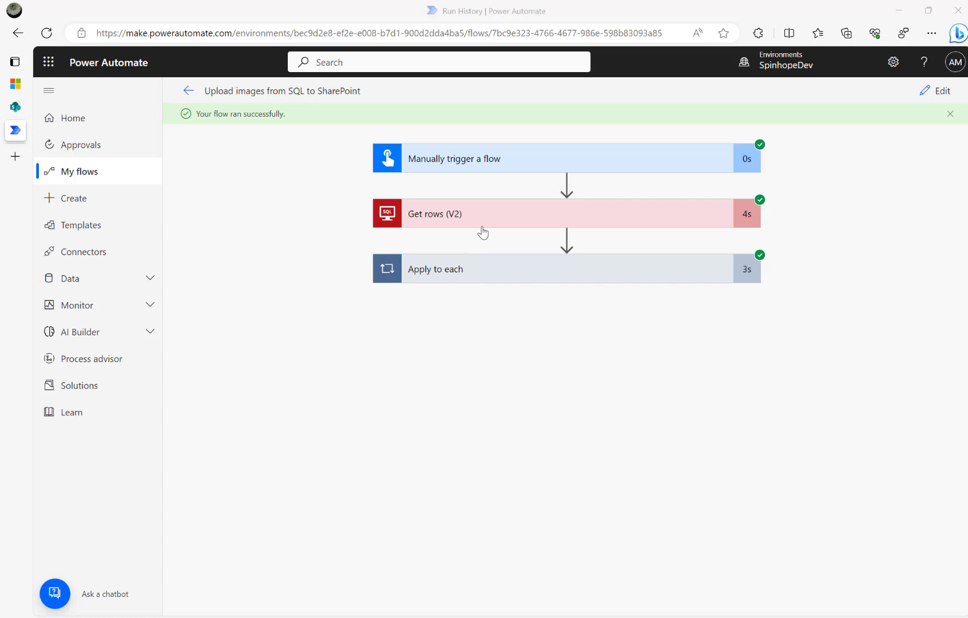
pyautogui.click(434, 268)
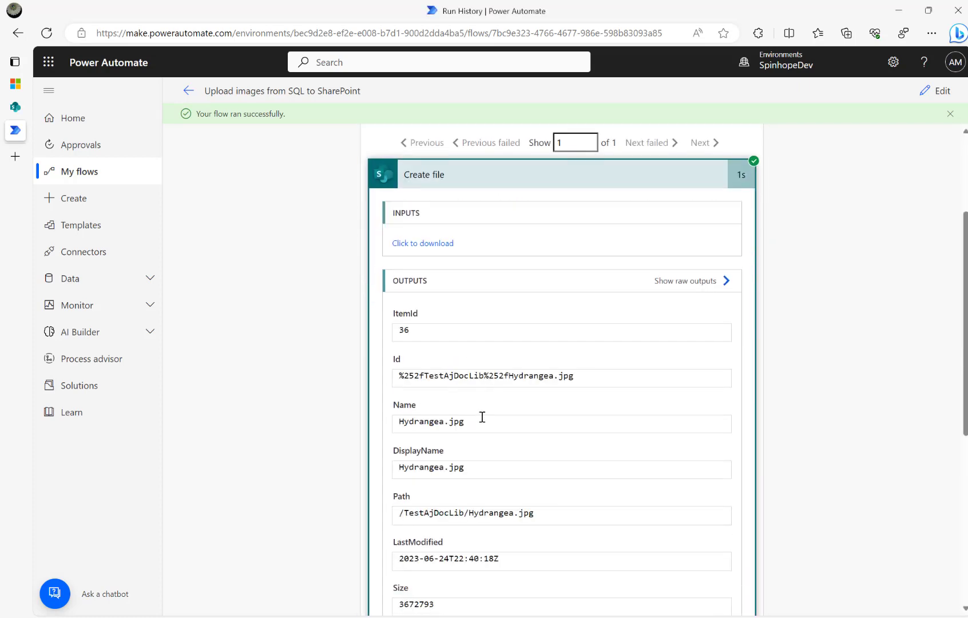
pyautogui.doubleClick(430, 422)
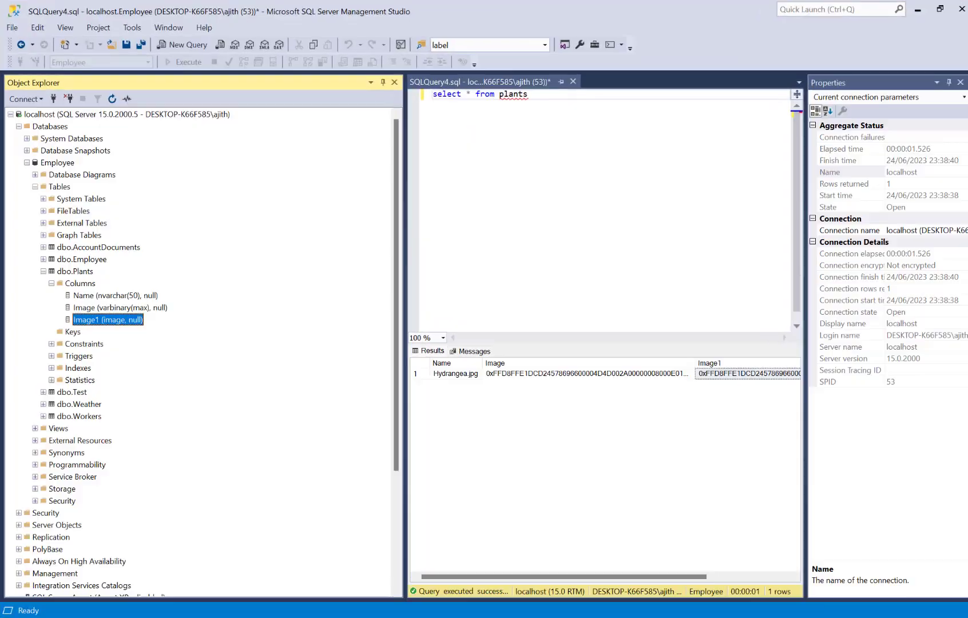
pyautogui.click(455, 372)
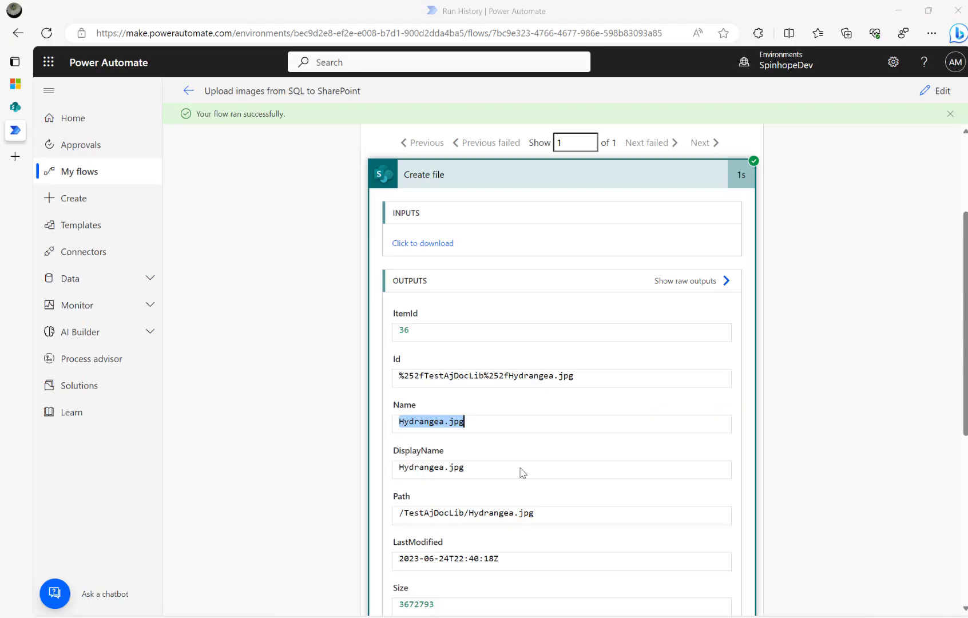
# Scroll through Create file 2's outputs confirming TestImage.jpg in /TestAjDocLib.
pyautogui.scroll(-3)
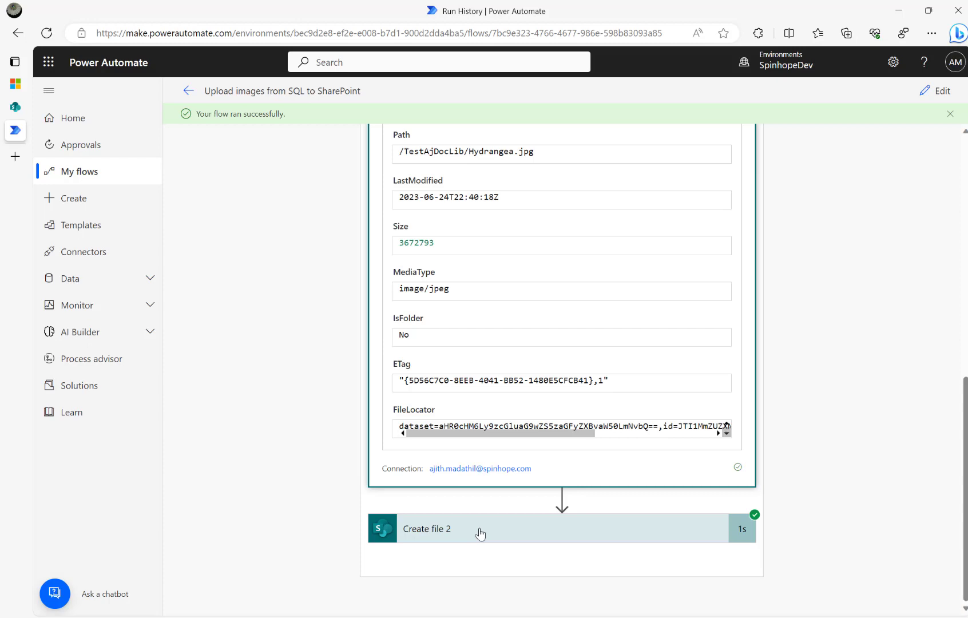
pyautogui.scroll(-3)
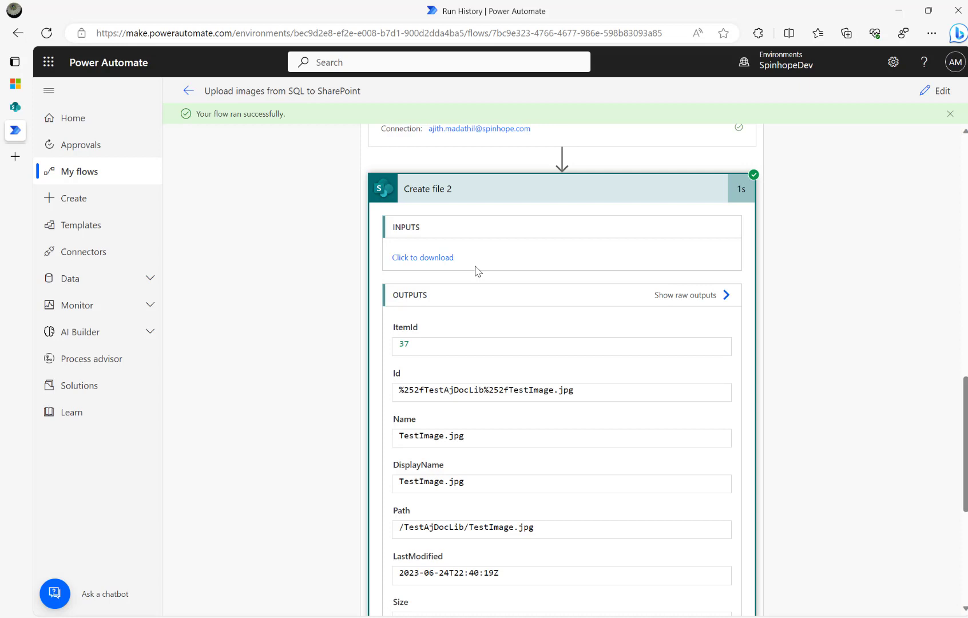
pyautogui.moveTo(479, 366)
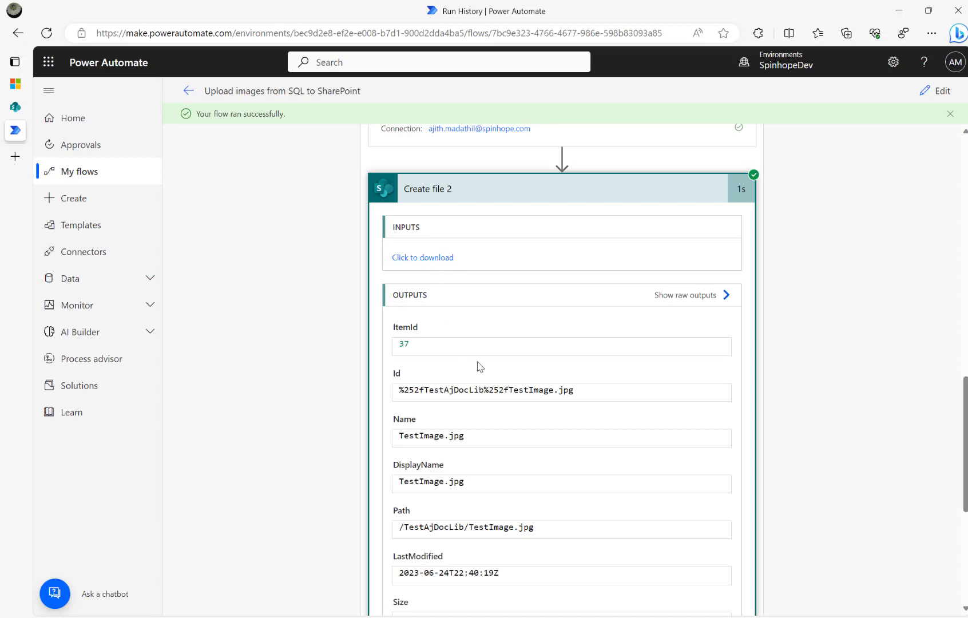
pyautogui.scroll(-3)
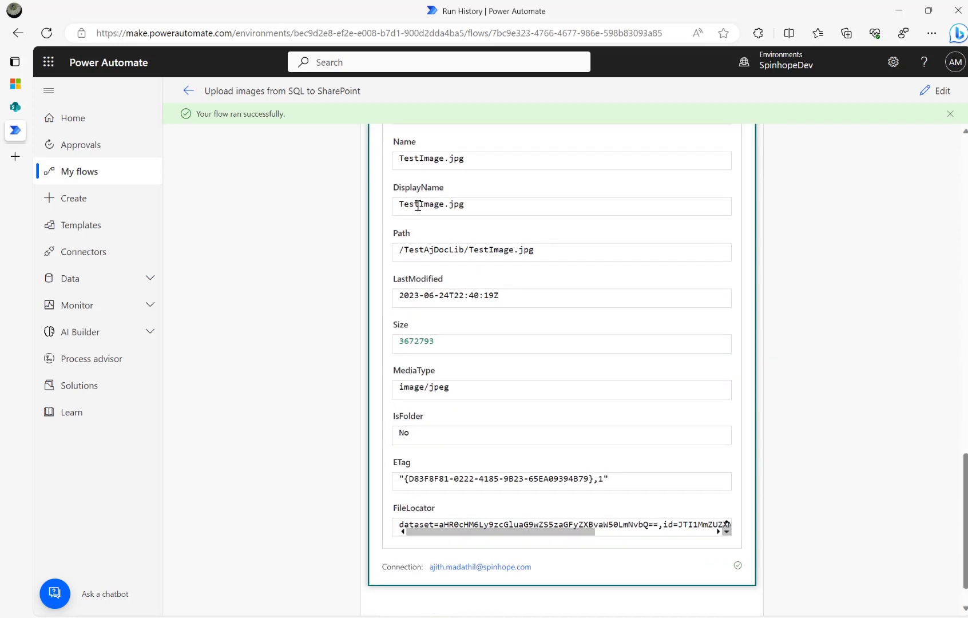
pyautogui.doubleClick(419, 204)
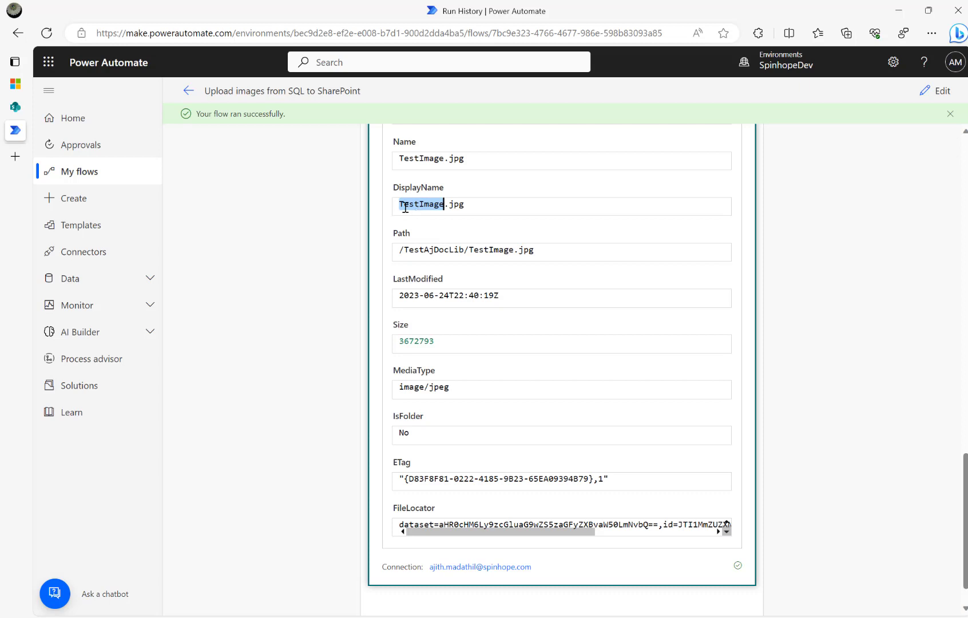
pyautogui.moveTo(481, 295)
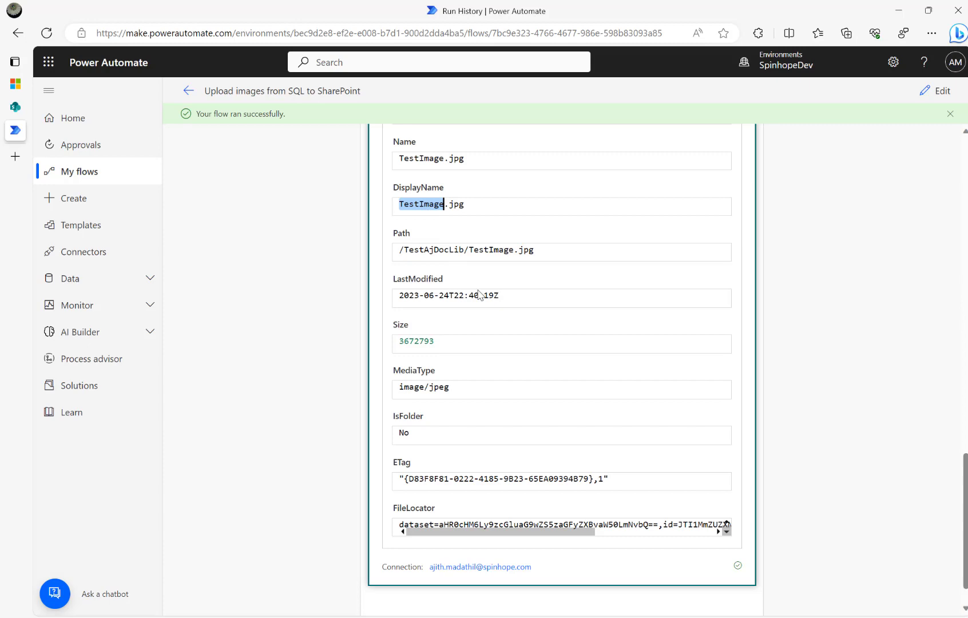
pyautogui.scroll(-3)
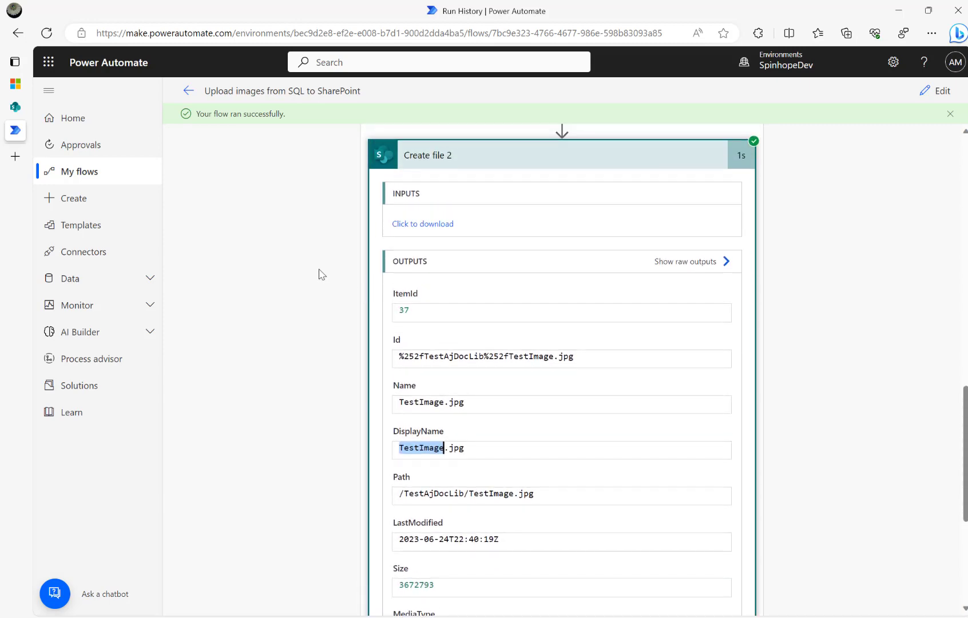
pyautogui.scroll(-3)
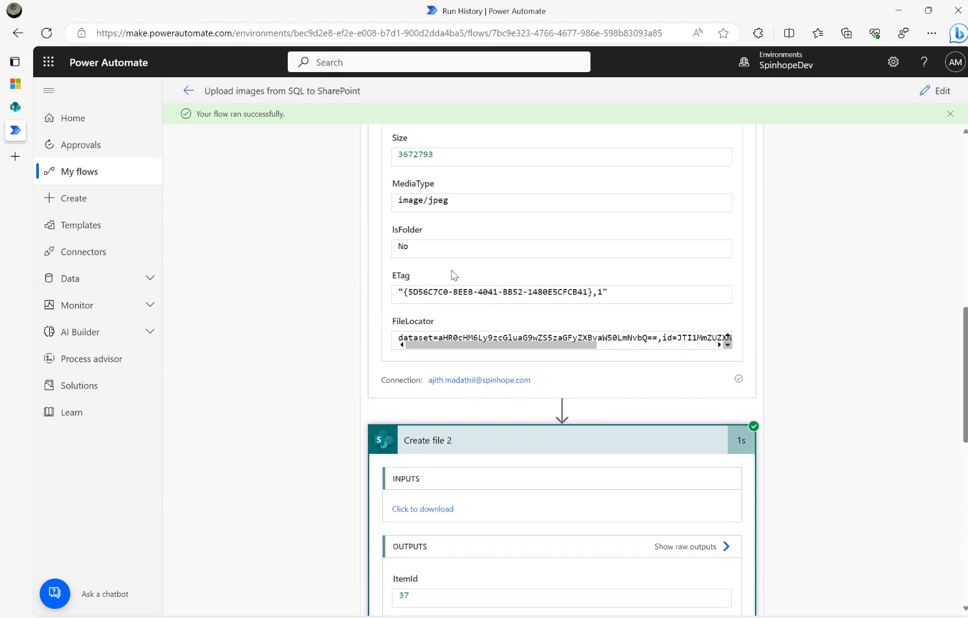
pyautogui.moveTo(524, 457)
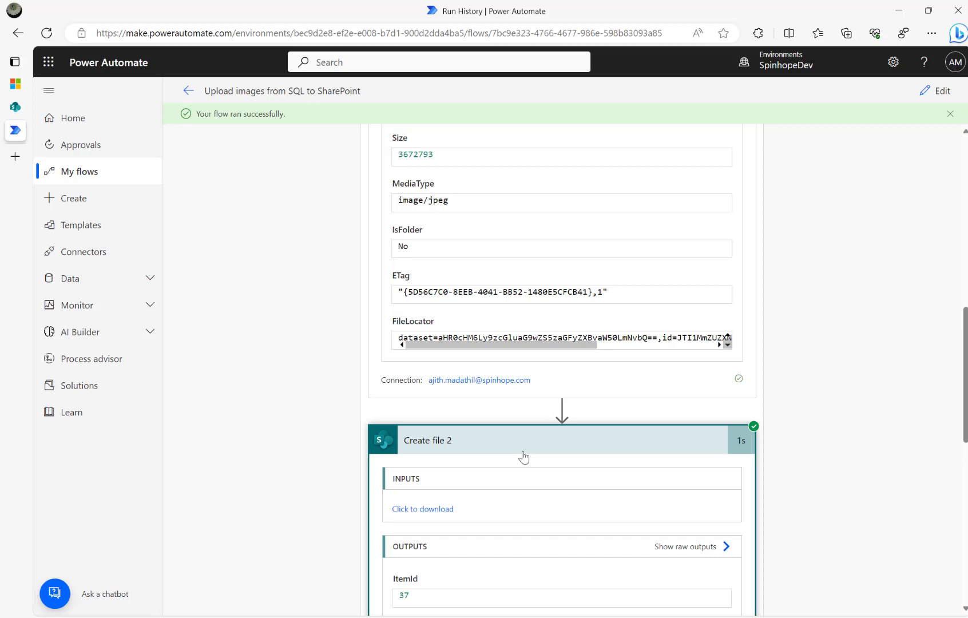
pyautogui.moveTo(287, 76)
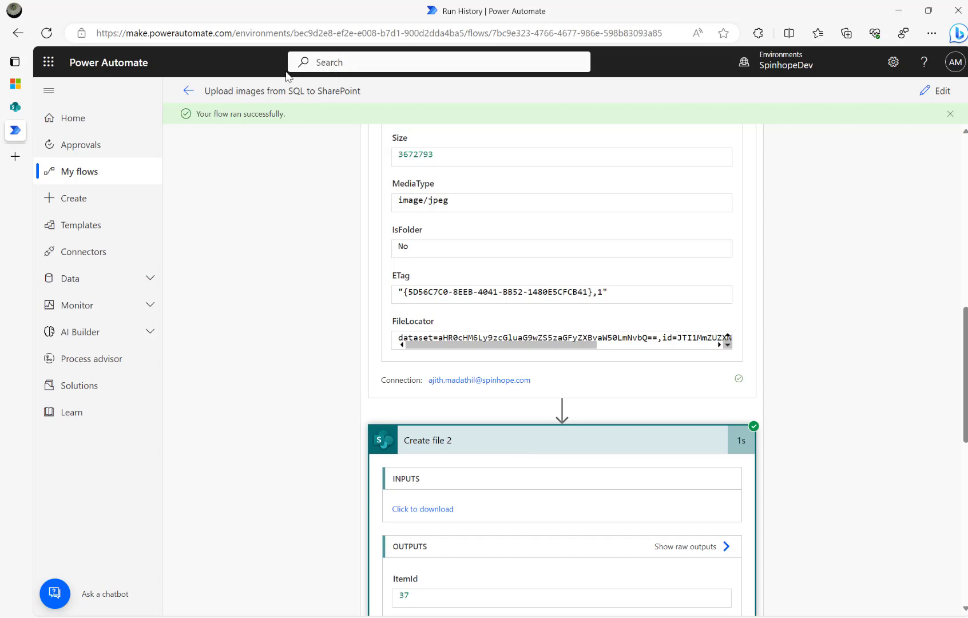
pyautogui.moveTo(19, 115)
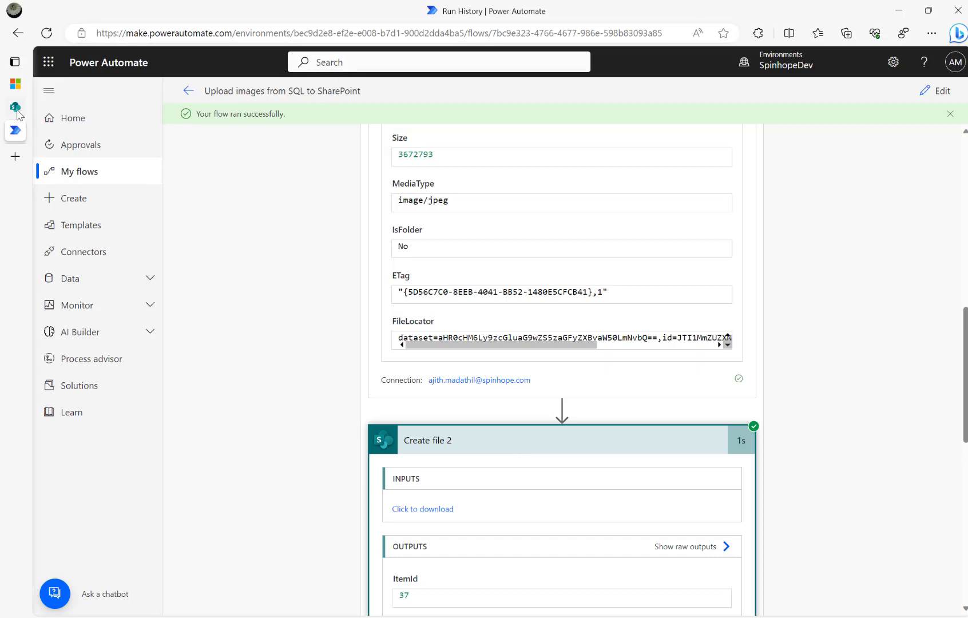
pyautogui.moveTo(932, 103)
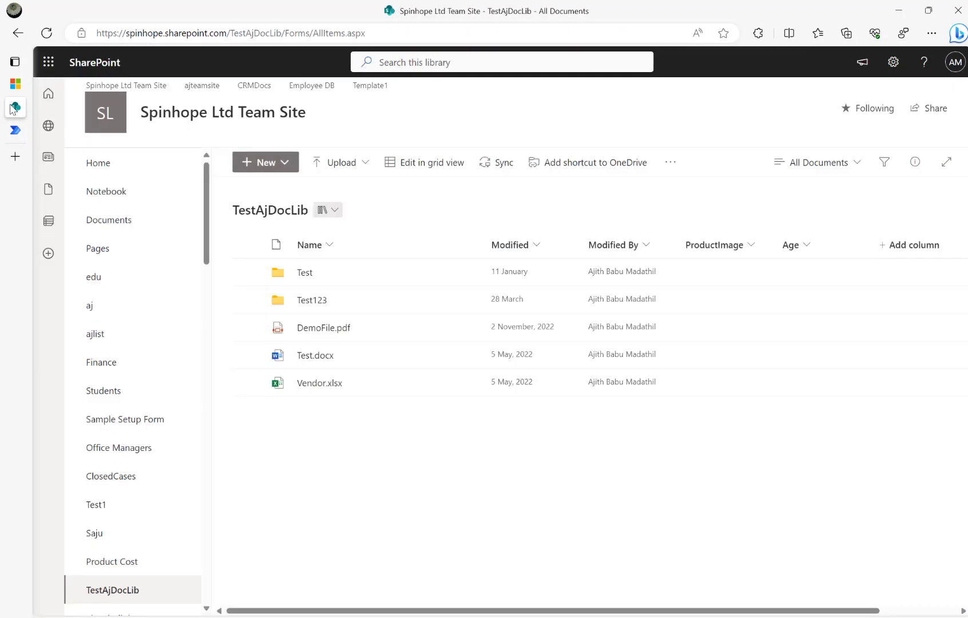
# Refresh TestAjDocLib and sort the Modified column newer to older.
pyautogui.click(46, 33)
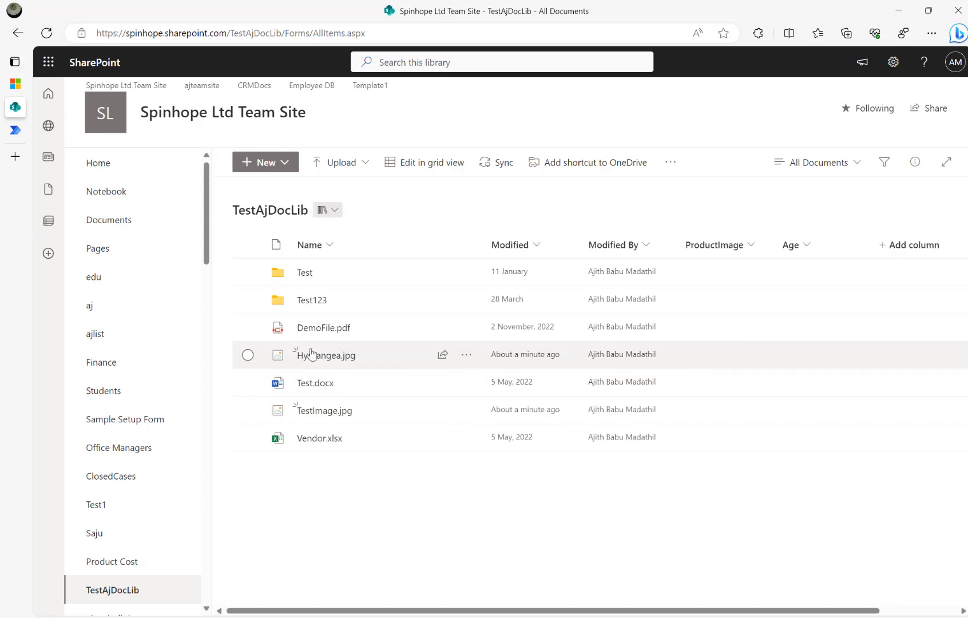
pyautogui.click(515, 244)
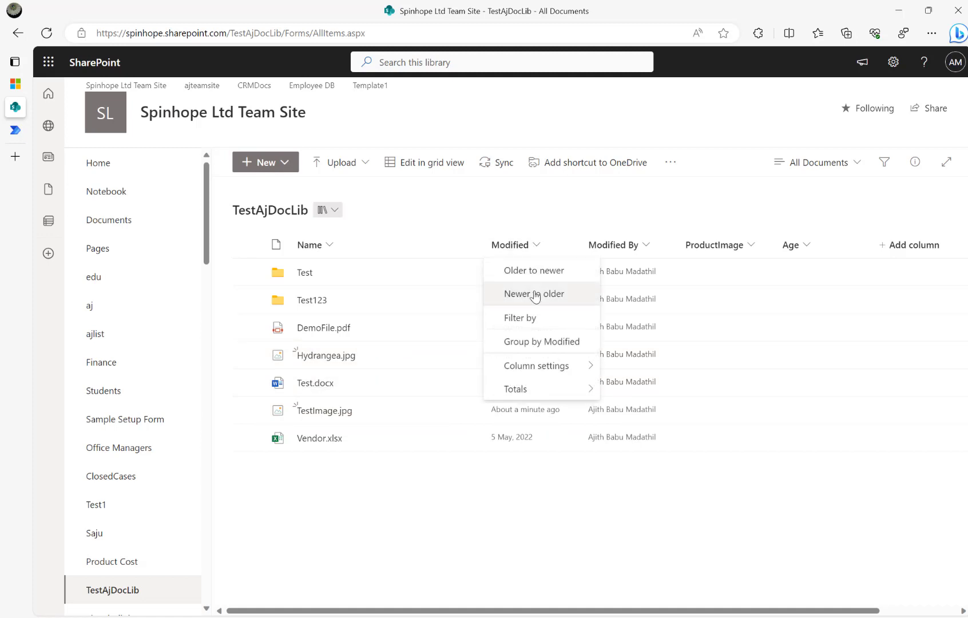
pyautogui.click(534, 293)
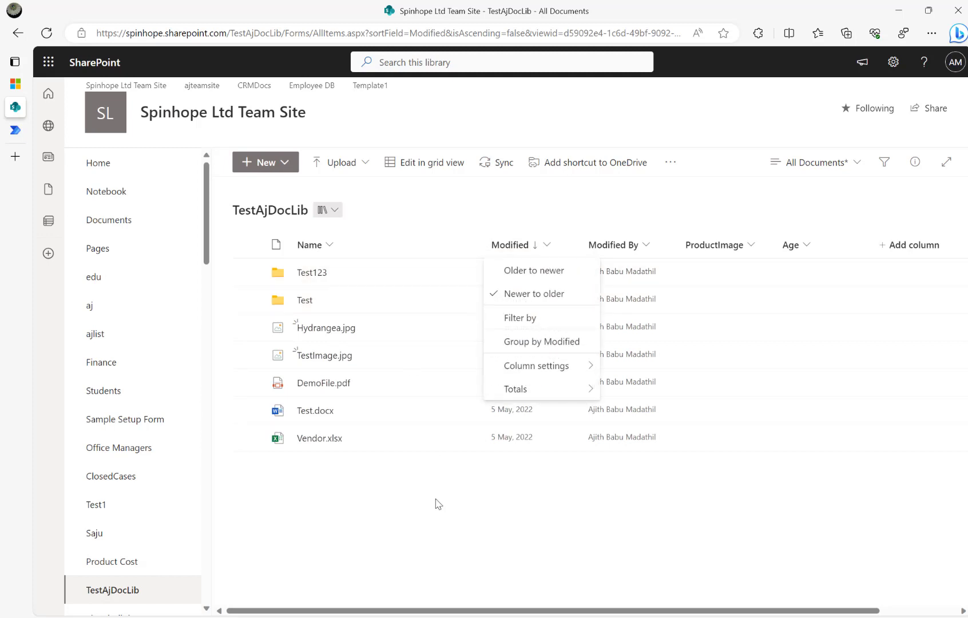
pyautogui.click(323, 327)
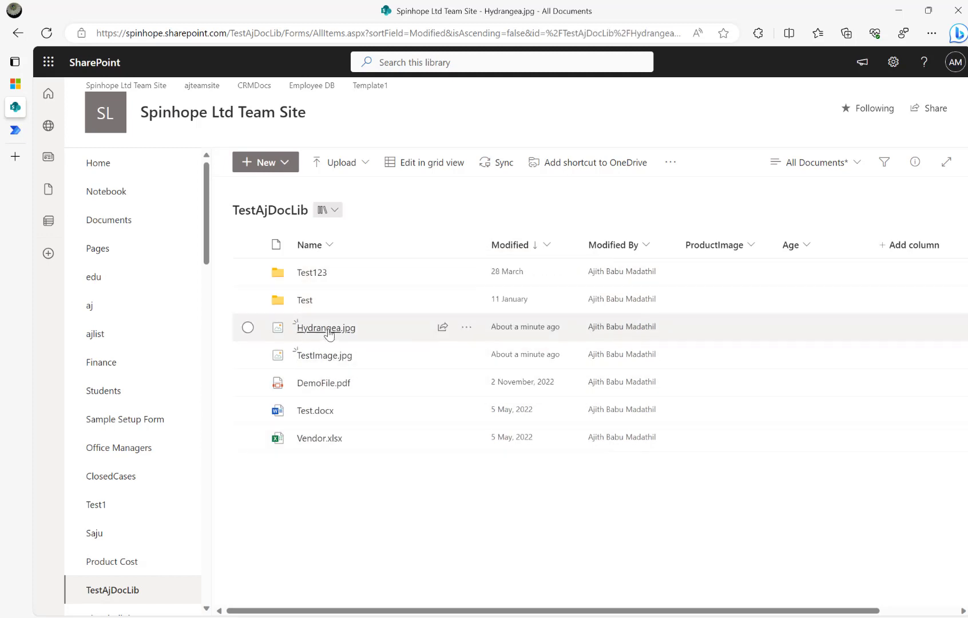
# Preview Hydrangea.jpg and TestImage.jpg in SharePoint, closing each viewer after checking the photo.
pyautogui.click(325, 328)
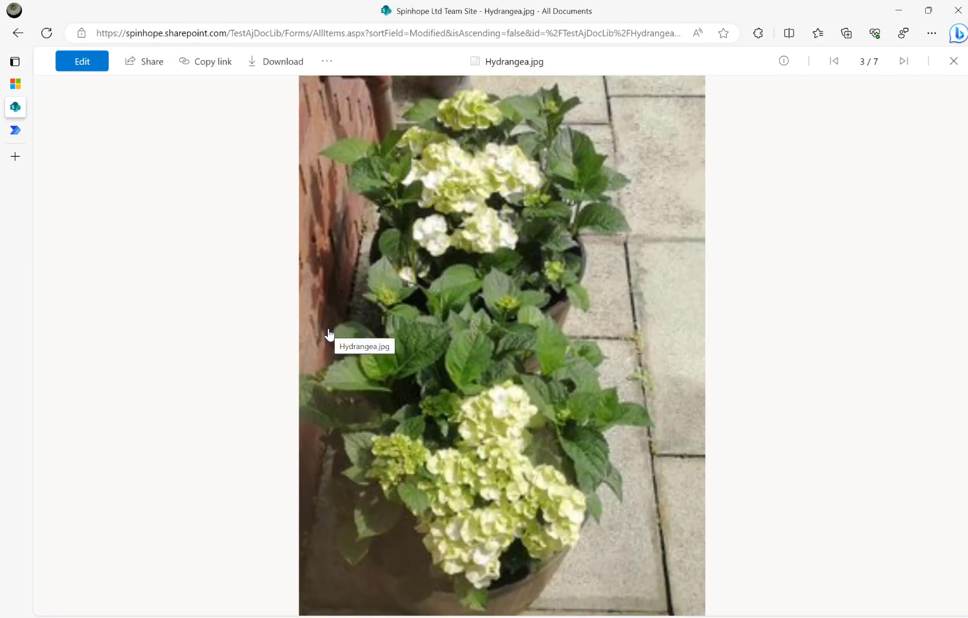
pyautogui.moveTo(743, 128)
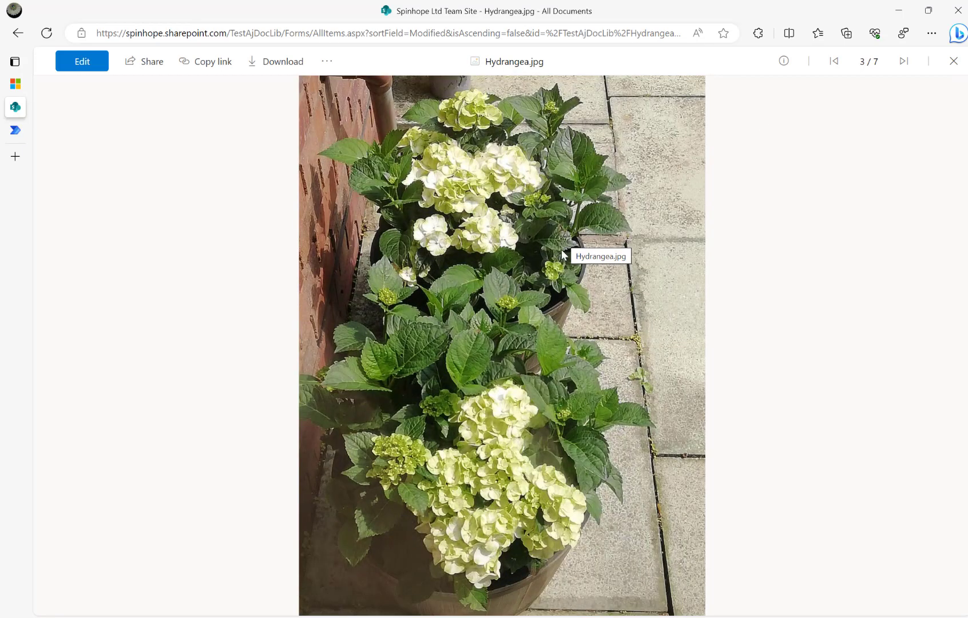
pyautogui.click(952, 61)
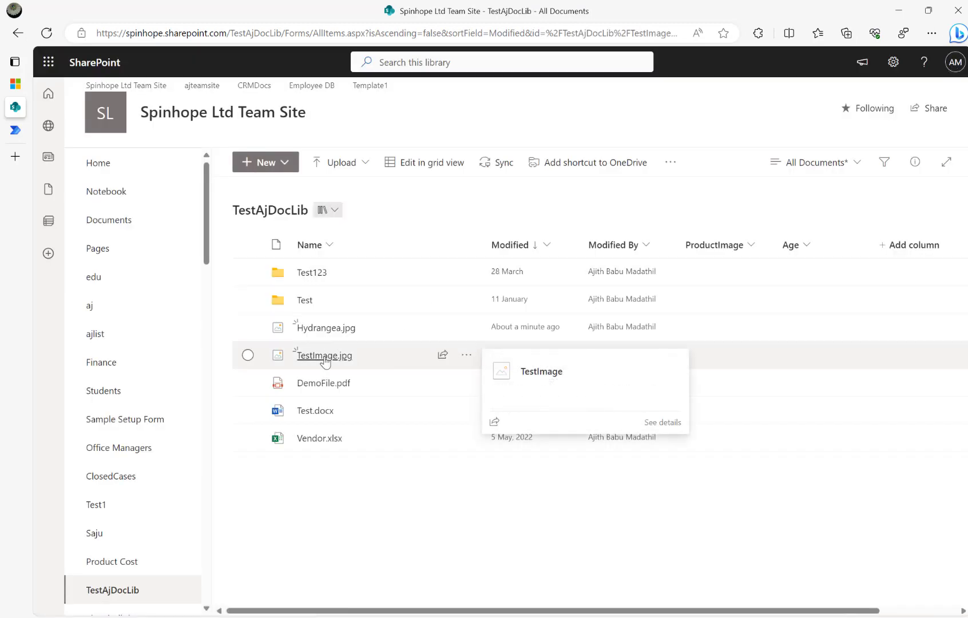
pyautogui.click(323, 355)
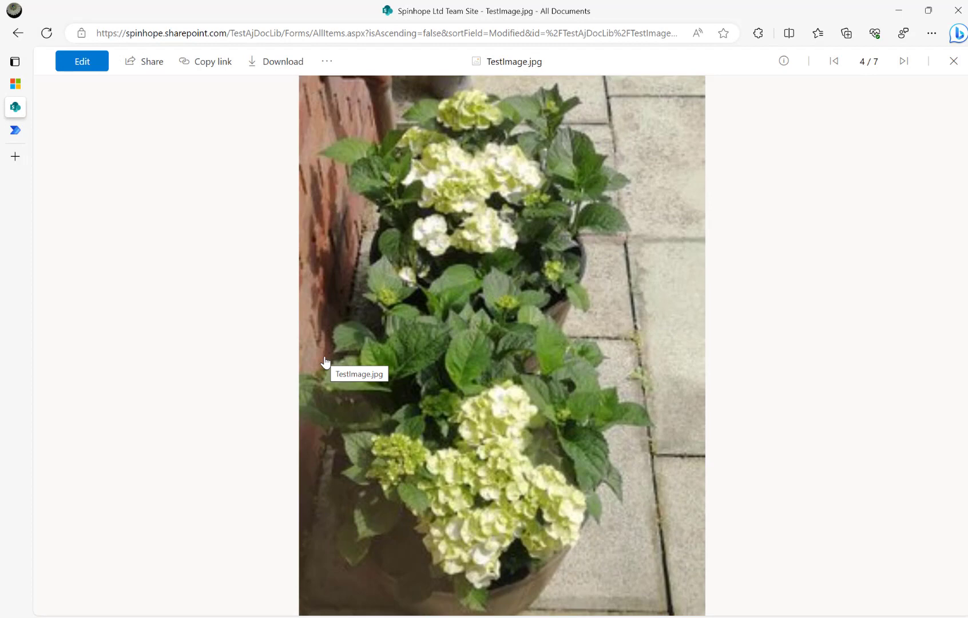
pyautogui.moveTo(390, 245)
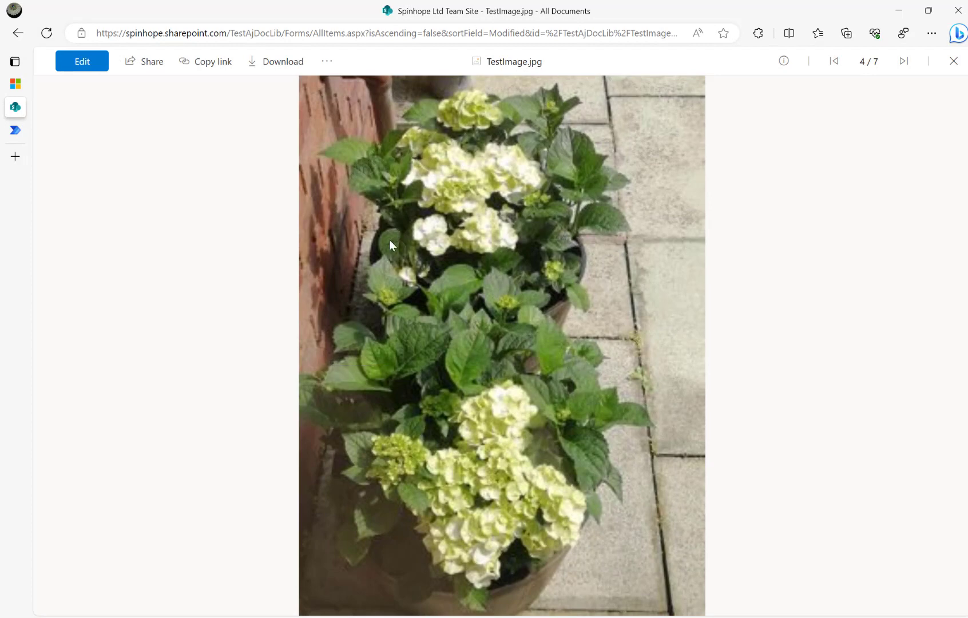
pyautogui.click(904, 61)
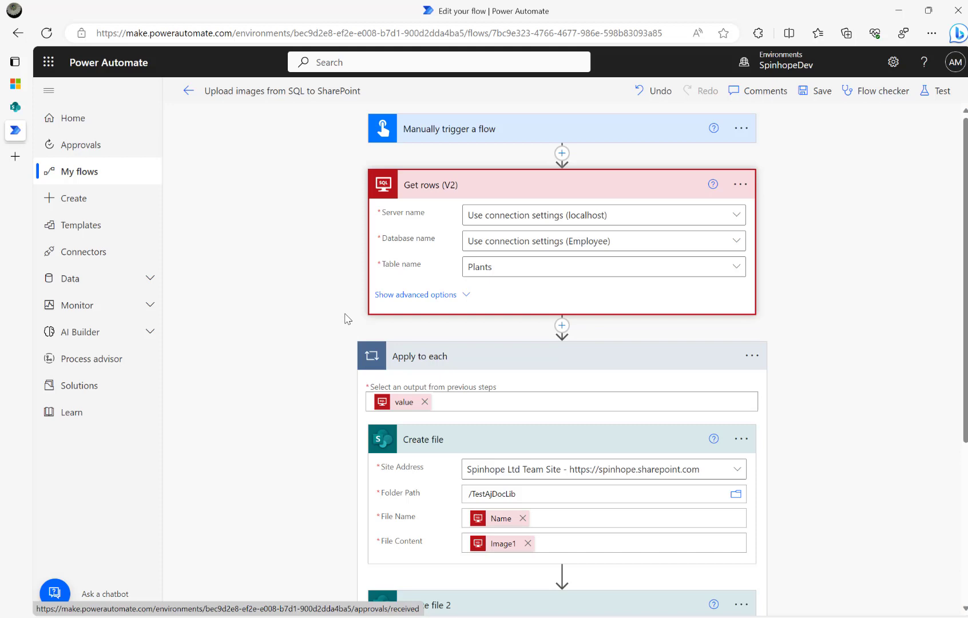
# Scroll the flow editor down to both Create file steps using Image1 and Image content.
pyautogui.scroll(-3)
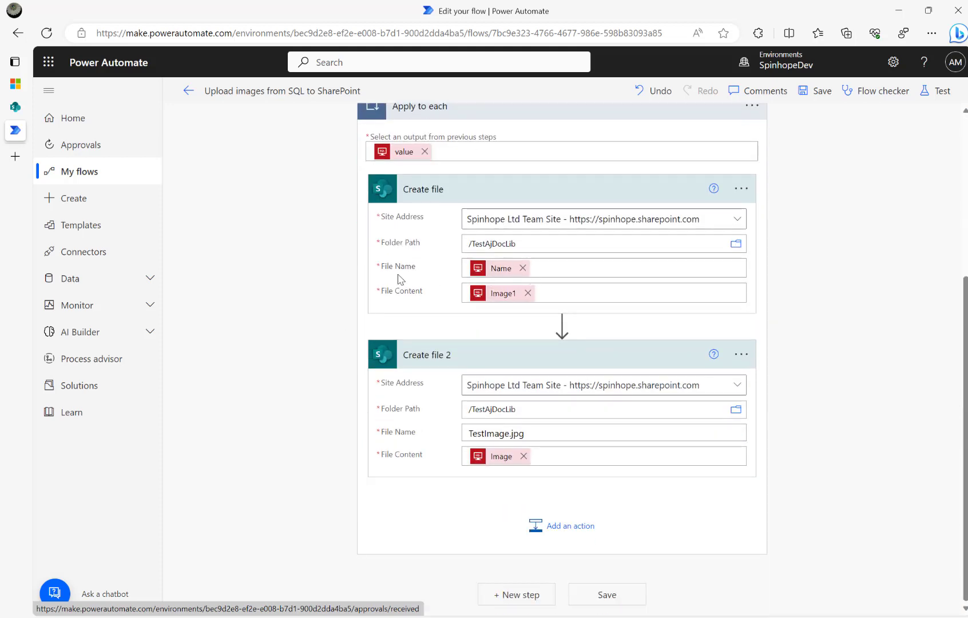
pyautogui.moveTo(502, 302)
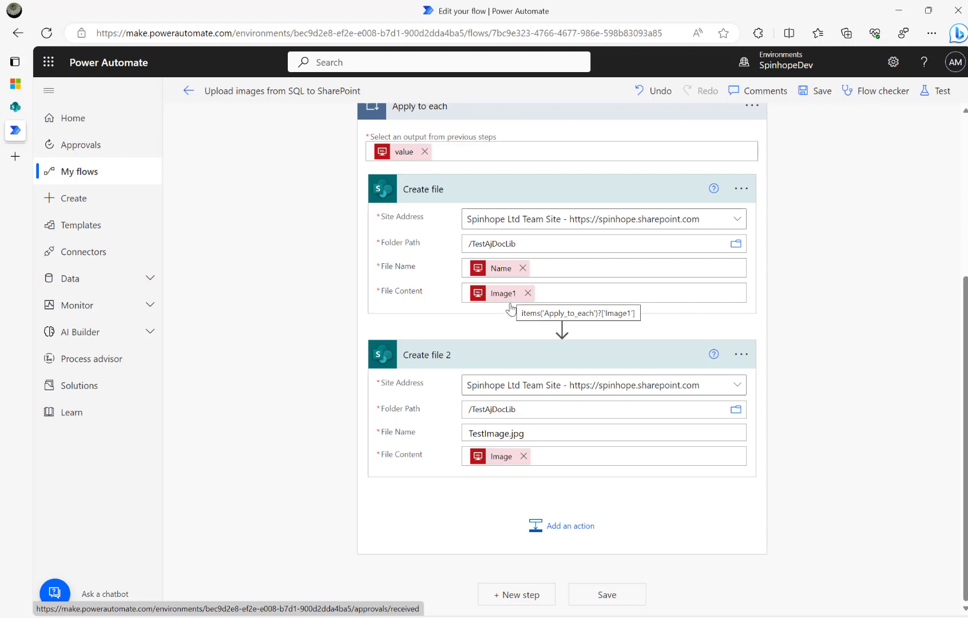
pyautogui.moveTo(494, 460)
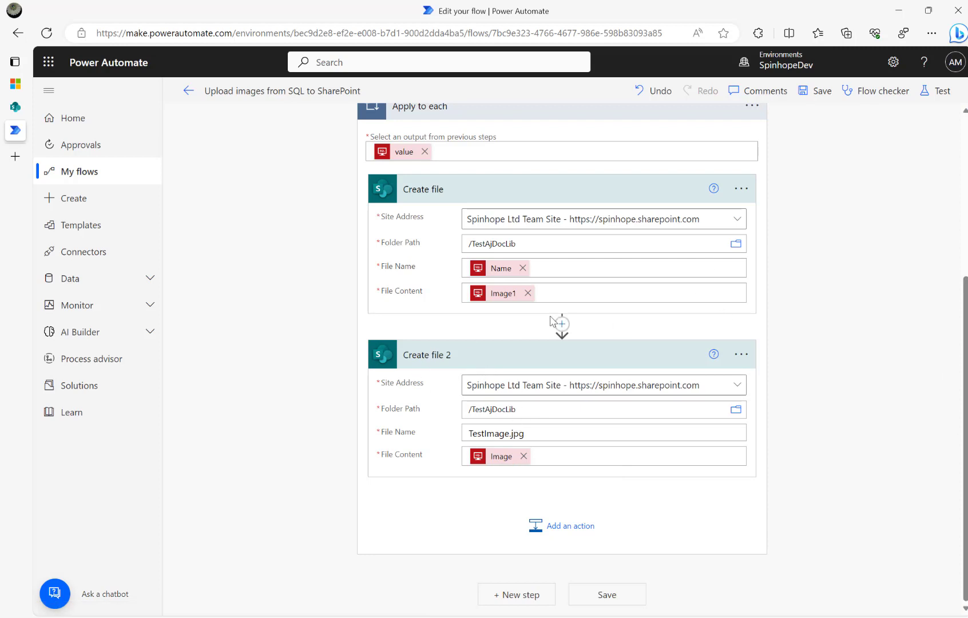
pyautogui.moveTo(442, 259)
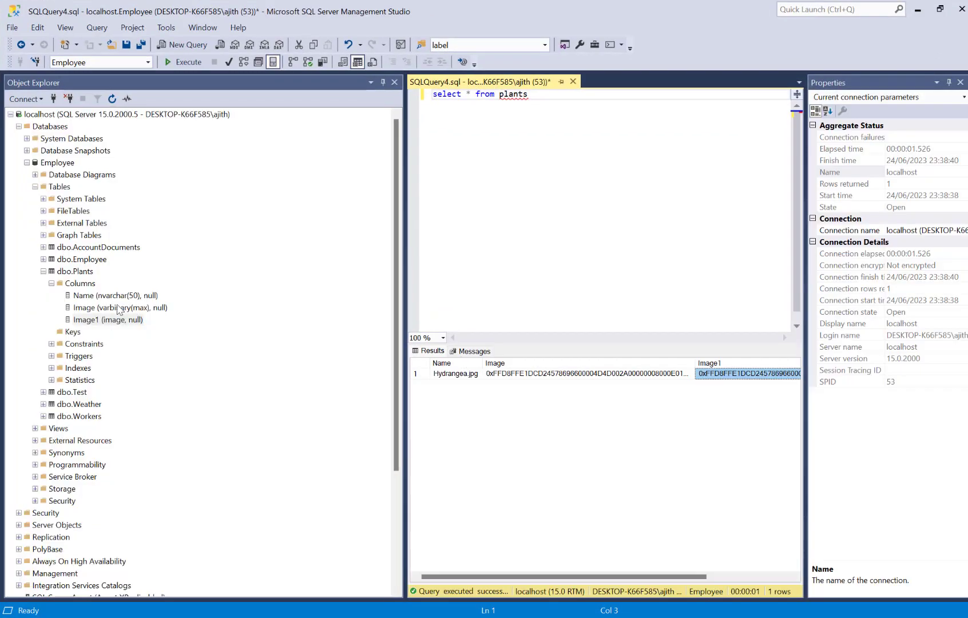
# Select the Plants columns Image (varbinary(max)) and Image1 (image) in Object Explorer.
pyautogui.click(115, 307)
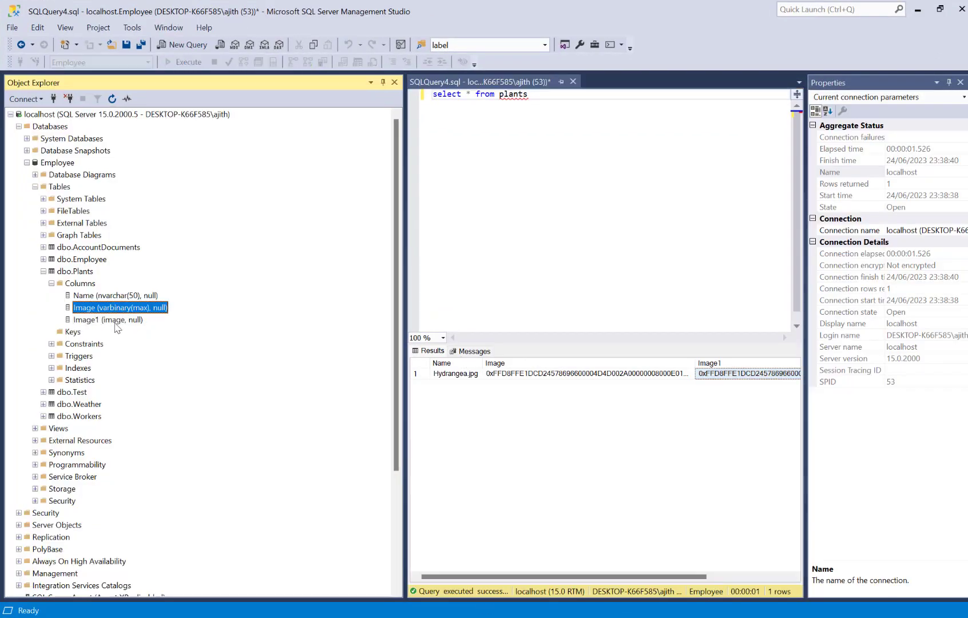
pyautogui.click(108, 319)
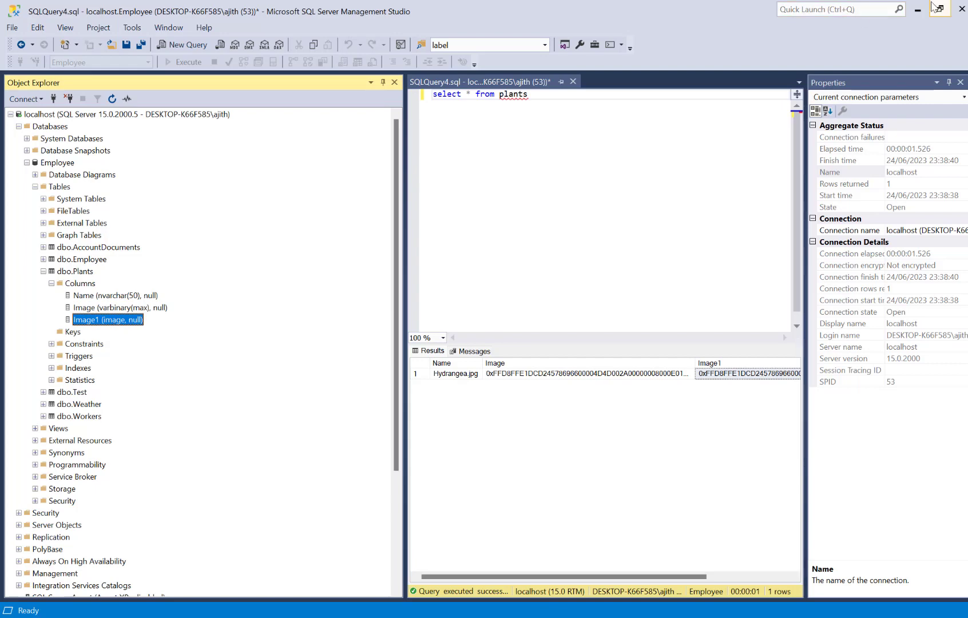